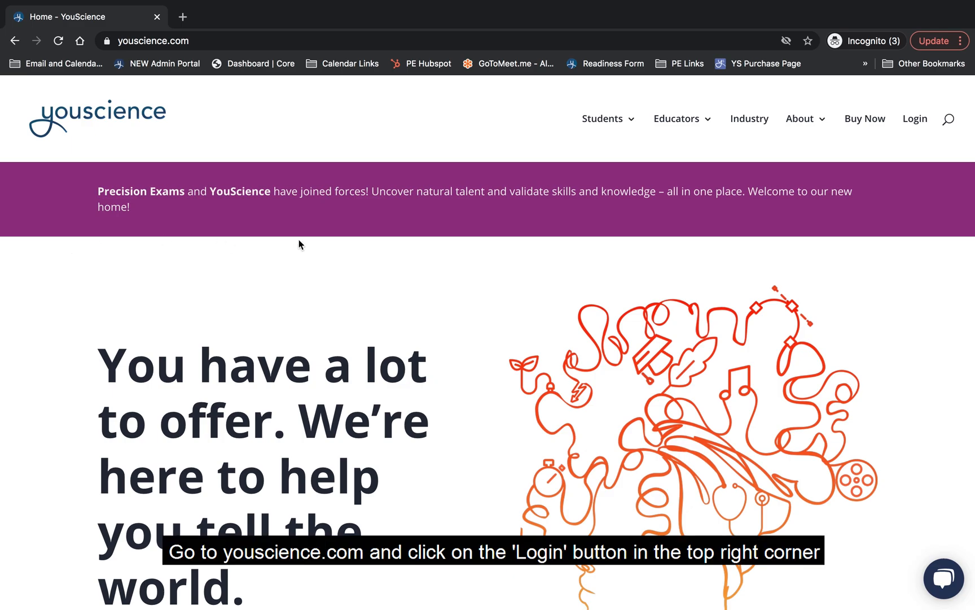
mouse_move(915, 118)
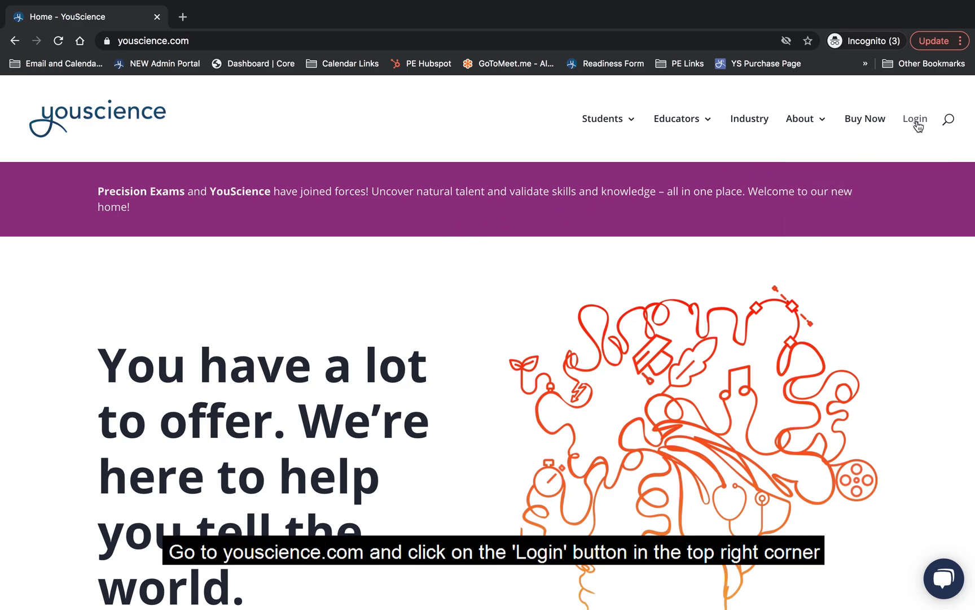
- Go to the YouScience Product Login page and scroll down to the Discovery Login option
click(914, 119)
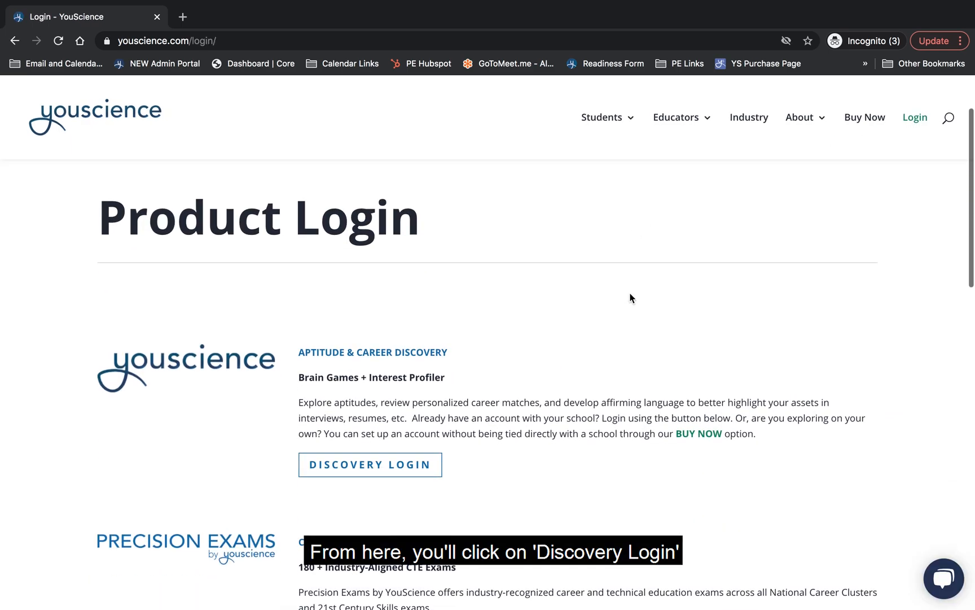
scroll(down, 3)
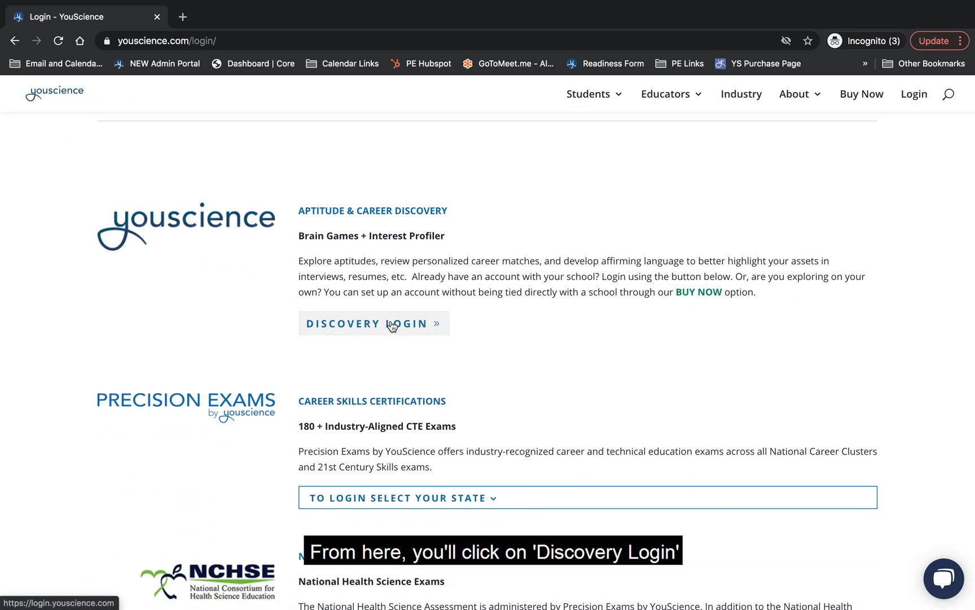
- Sign in through Discovery Login and open the Your Aptitudes results card
click(373, 324)
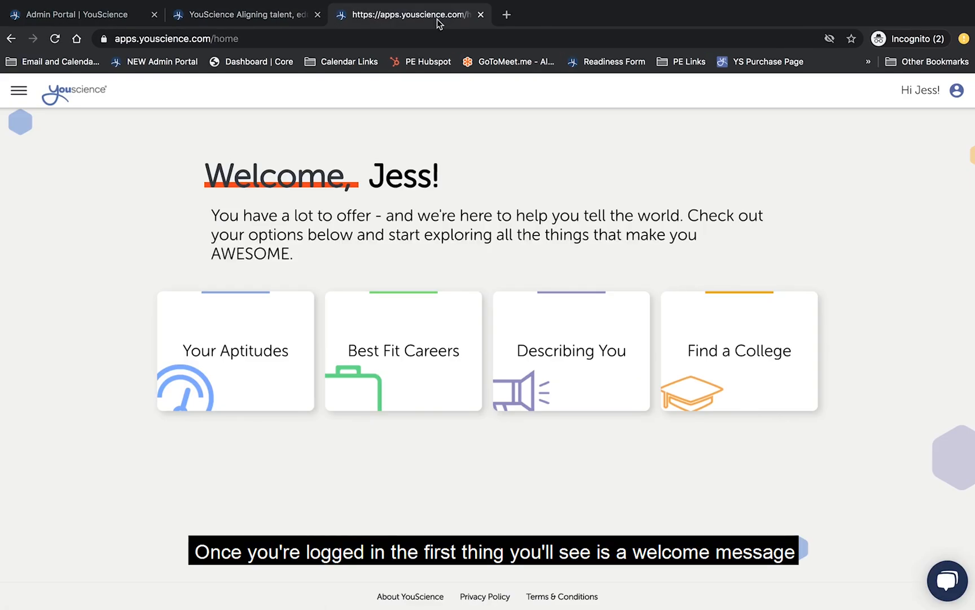
mouse_move(137, 216)
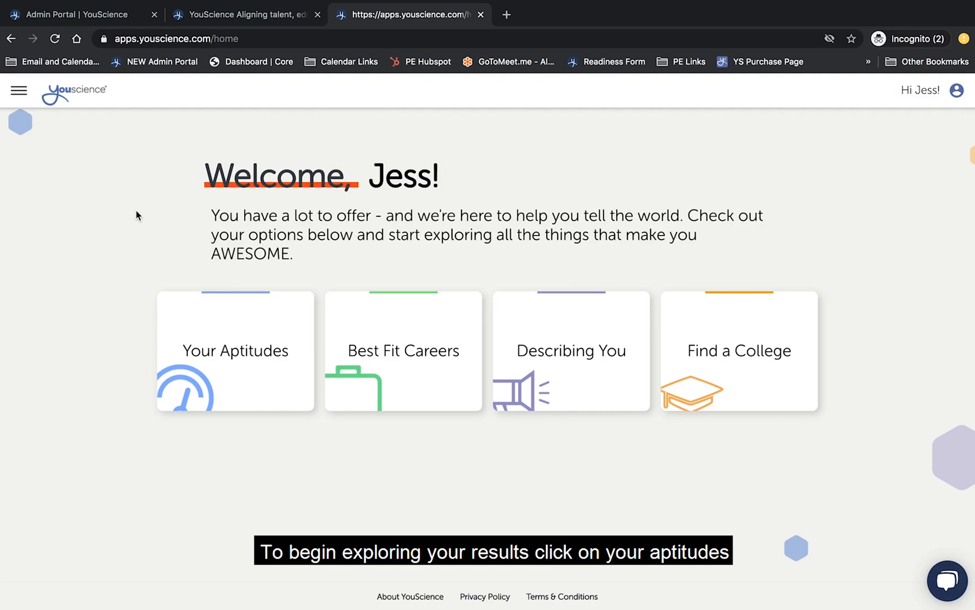
click(235, 350)
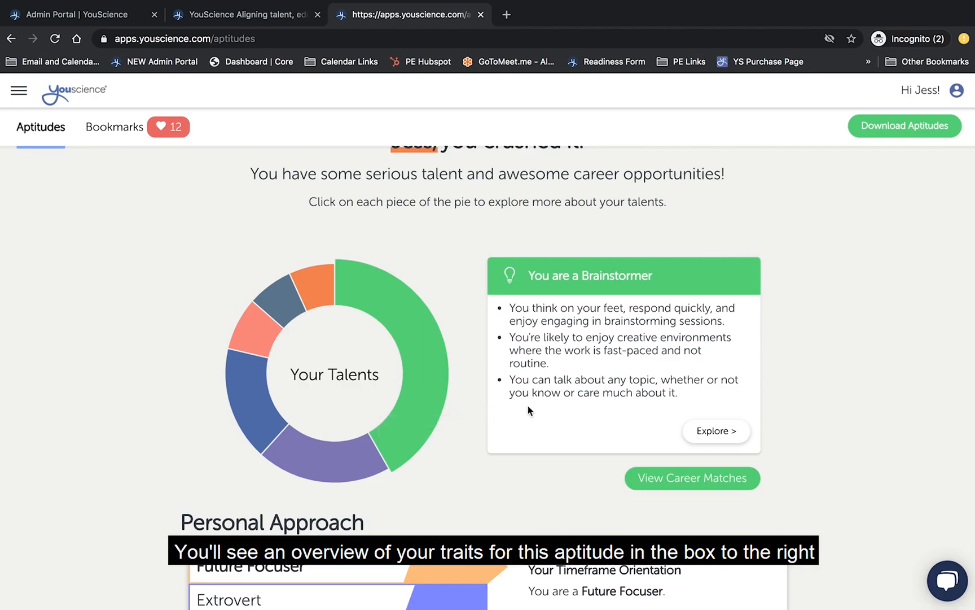
mouse_move(541, 413)
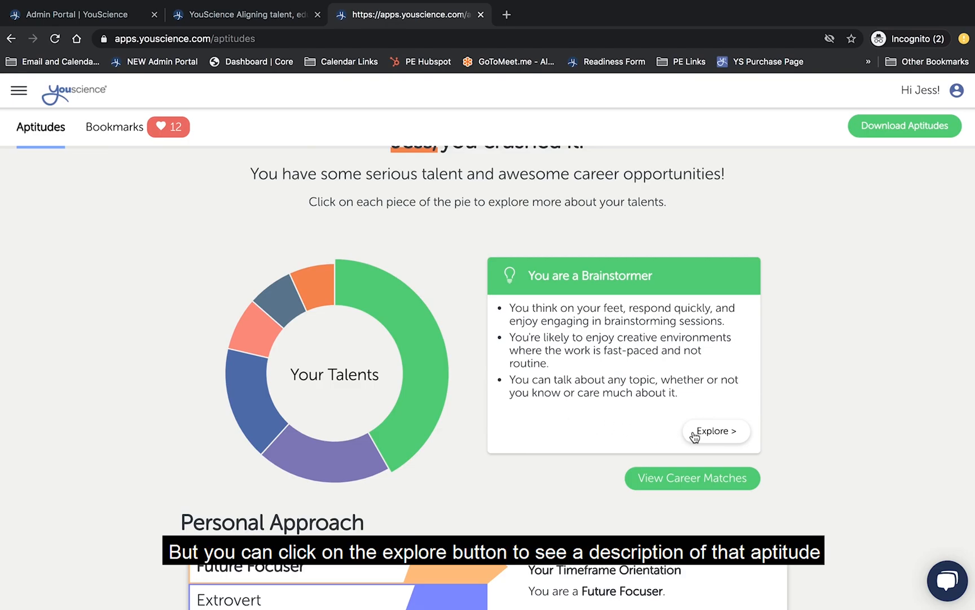
- Open the Brainstormer's Idea Generation details and read down to Tips for success
click(715, 431)
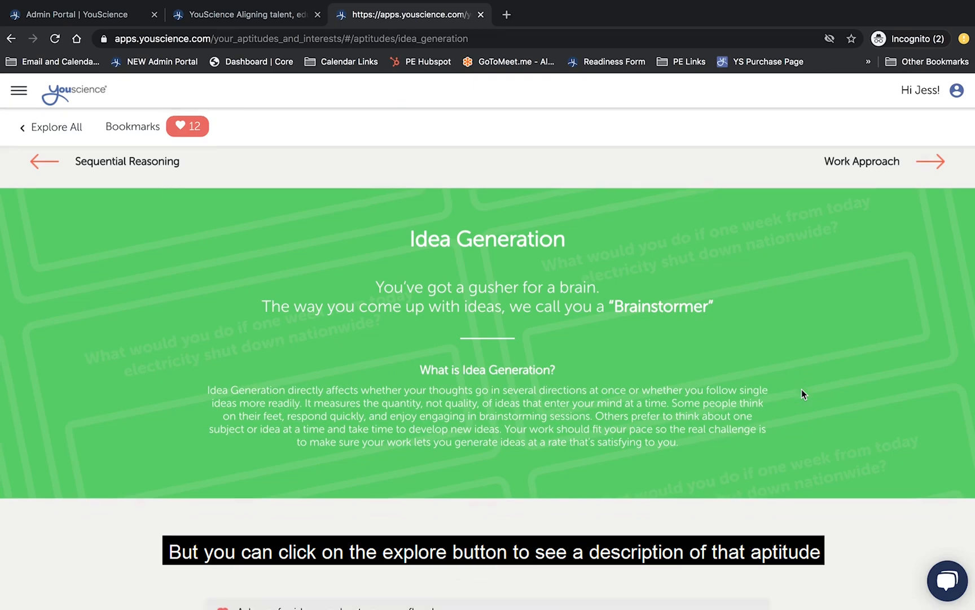
scroll(down, 3)
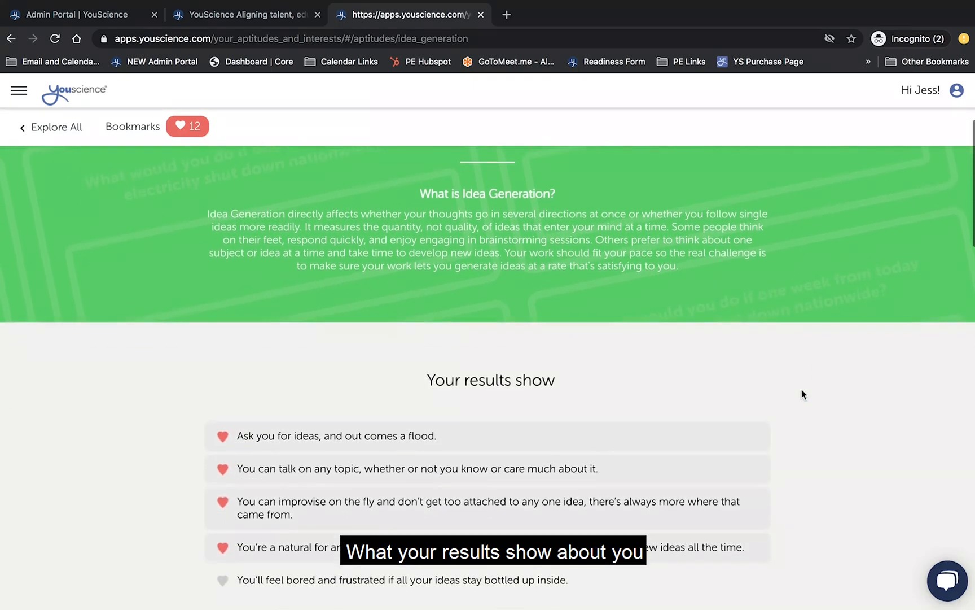
scroll(down, 3)
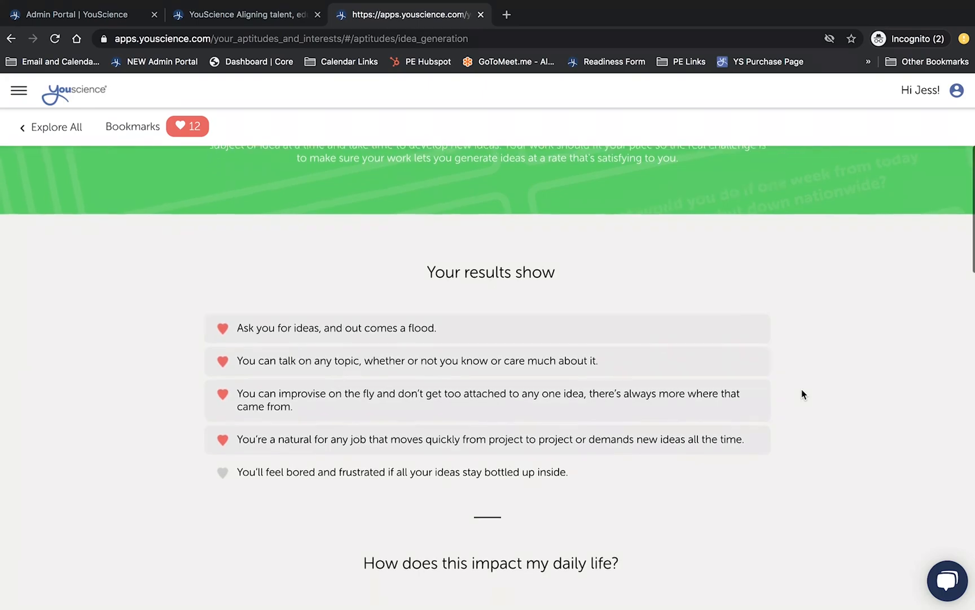
scroll(down, 3)
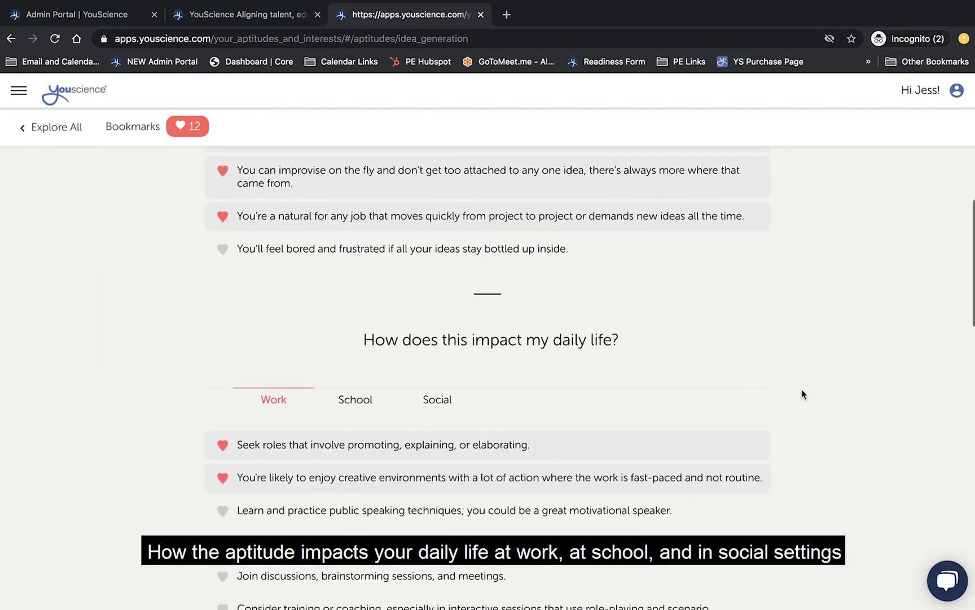
scroll(down, 3)
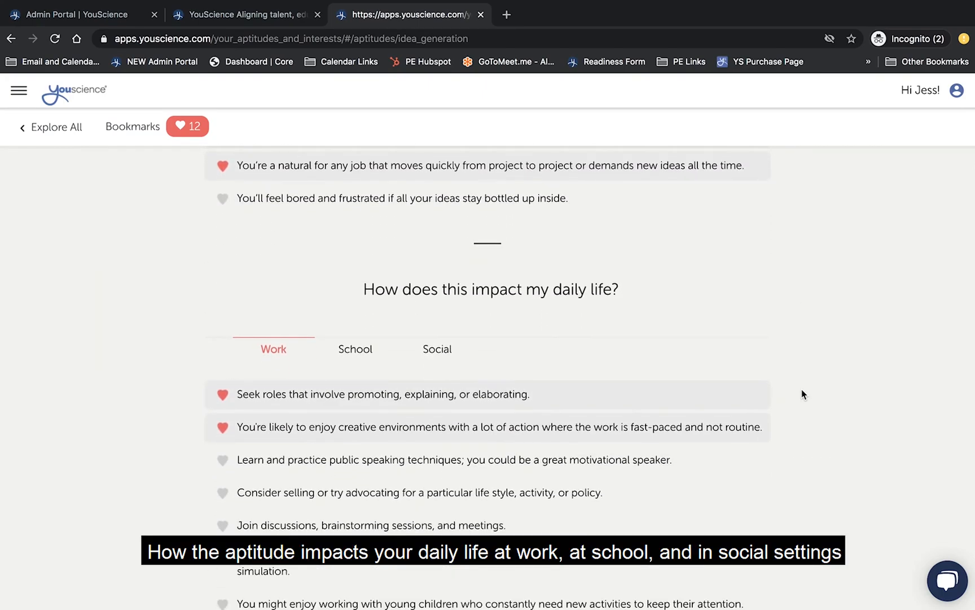
scroll(down, 3)
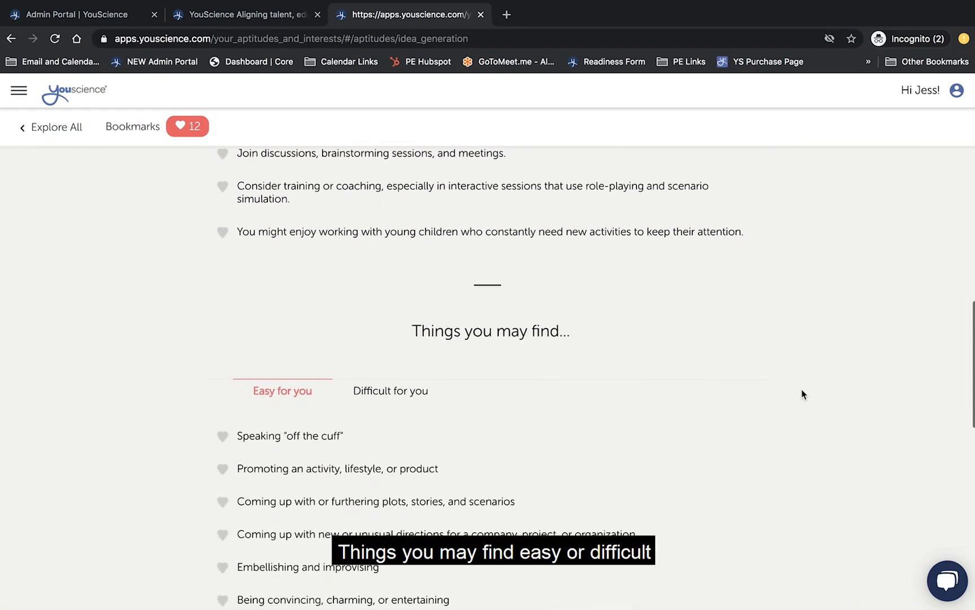
scroll(down, 3)
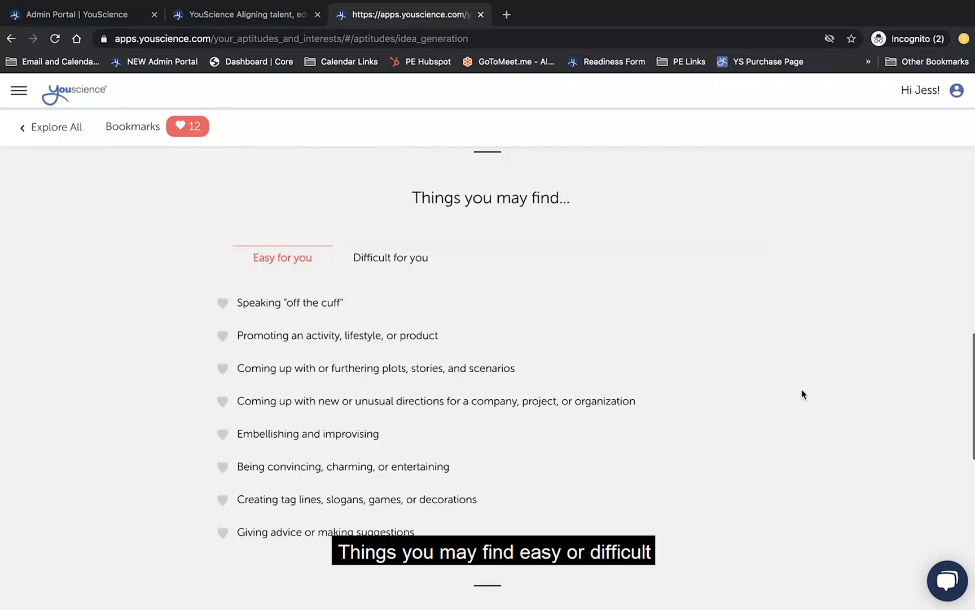
scroll(down, 3)
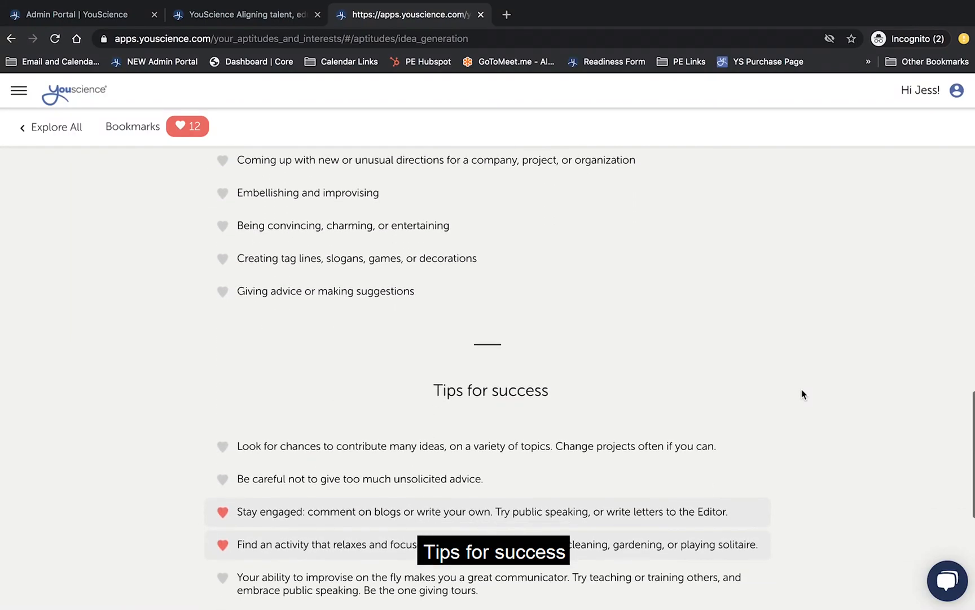
scroll(down, 3)
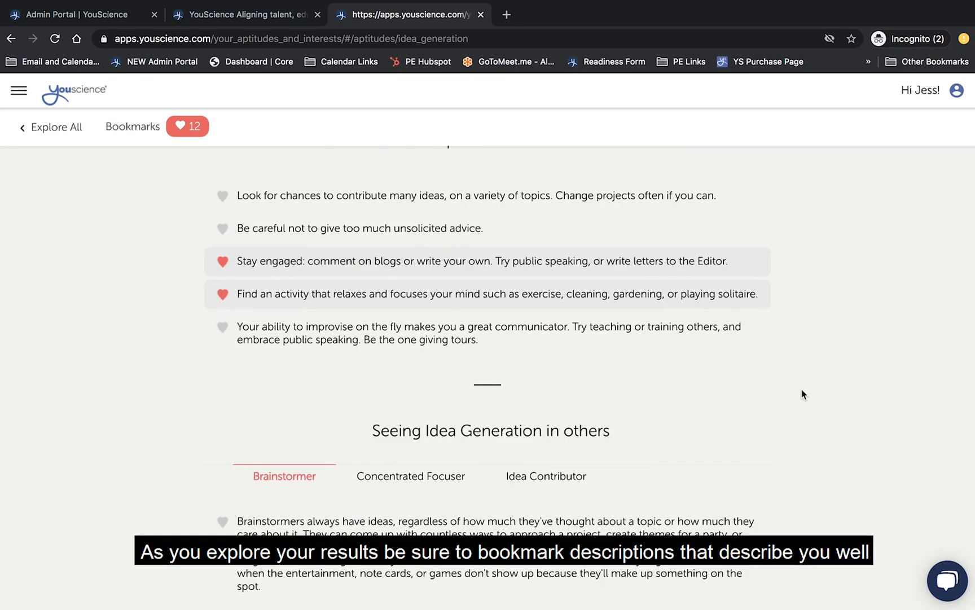
- Bookmark the tip about not giving too much unsolicited advice
scroll(up, 3)
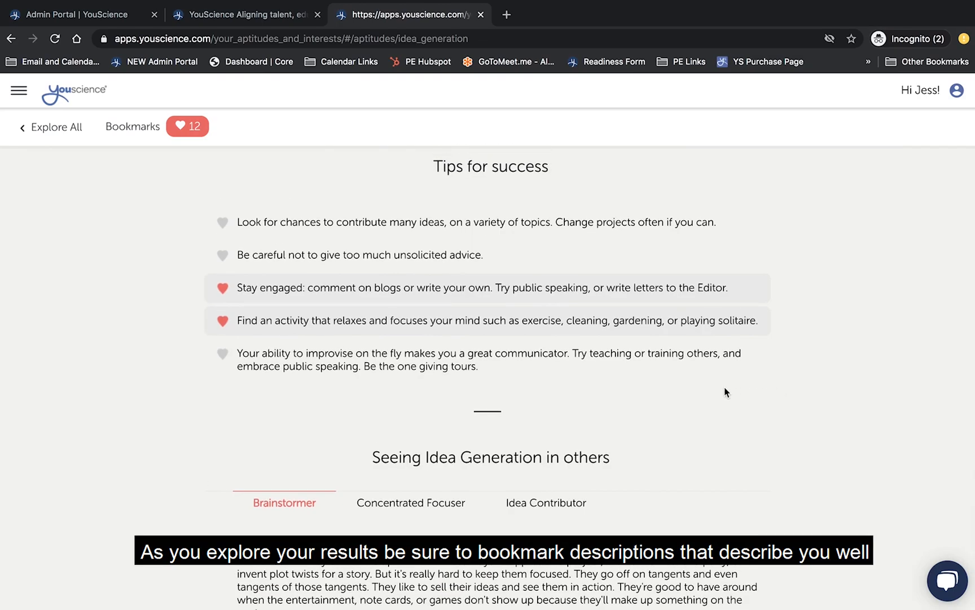
click(224, 255)
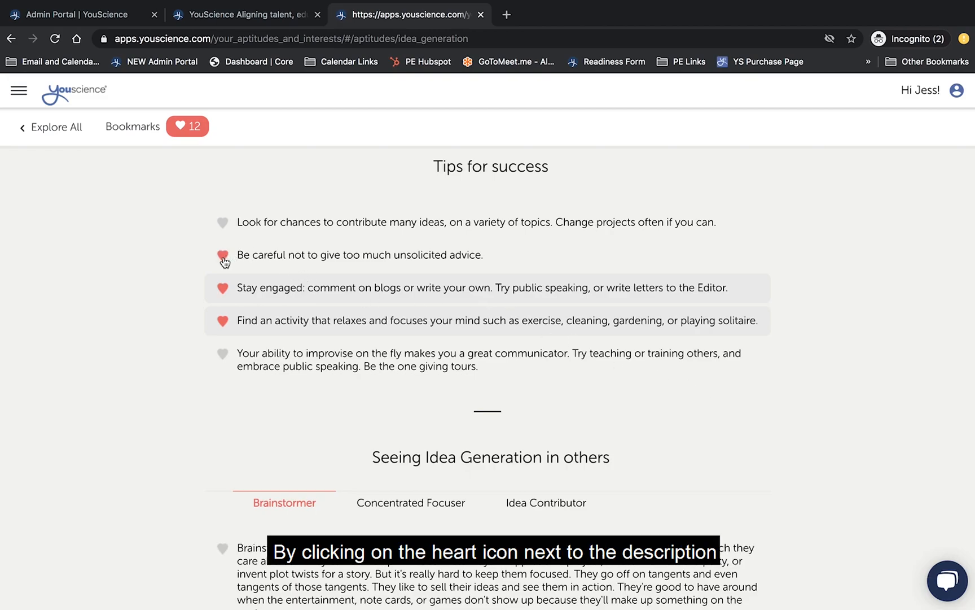
click(222, 255)
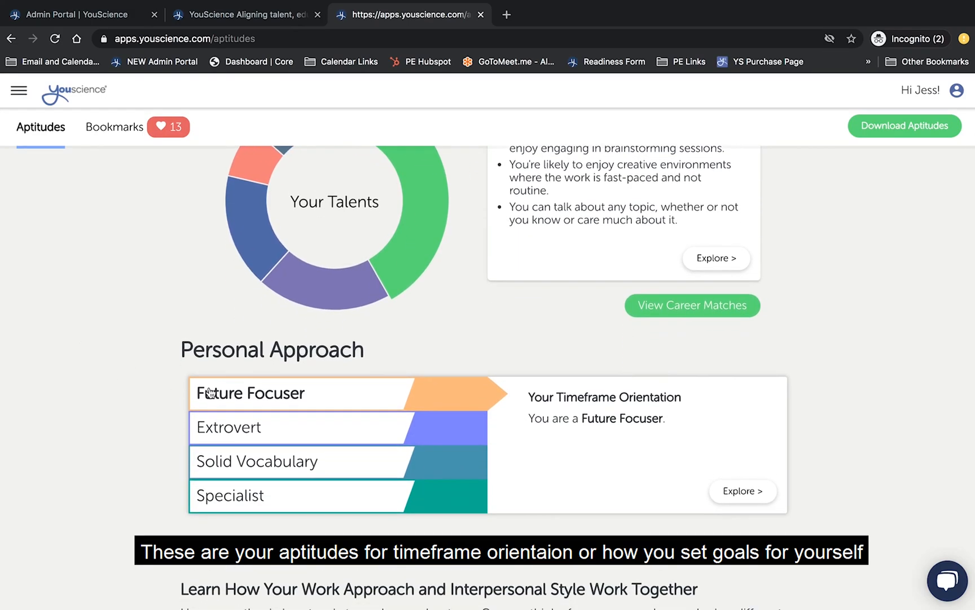
mouse_move(243, 400)
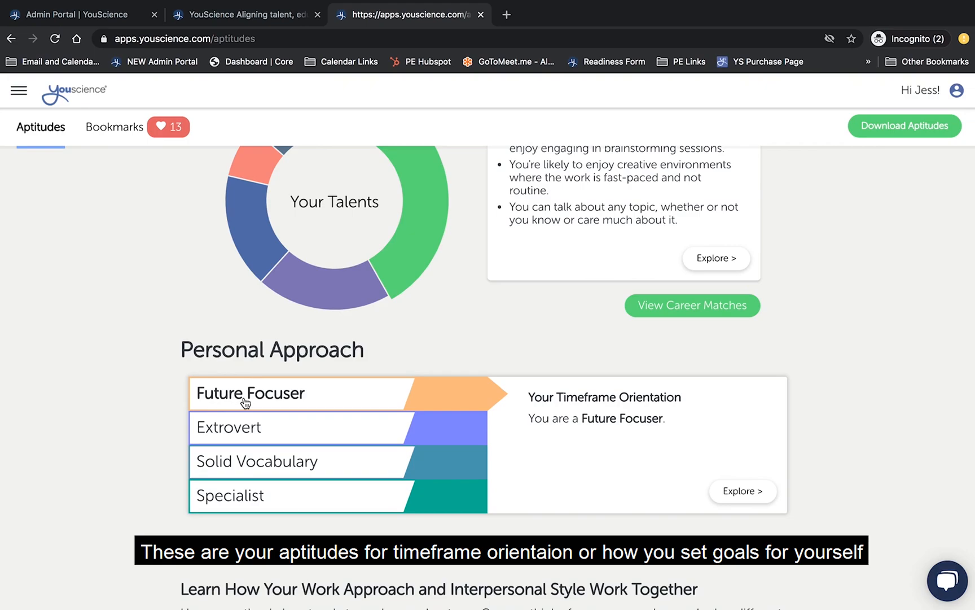
- View the Extrovert and Specialist descriptions in Personal Approach
click(228, 428)
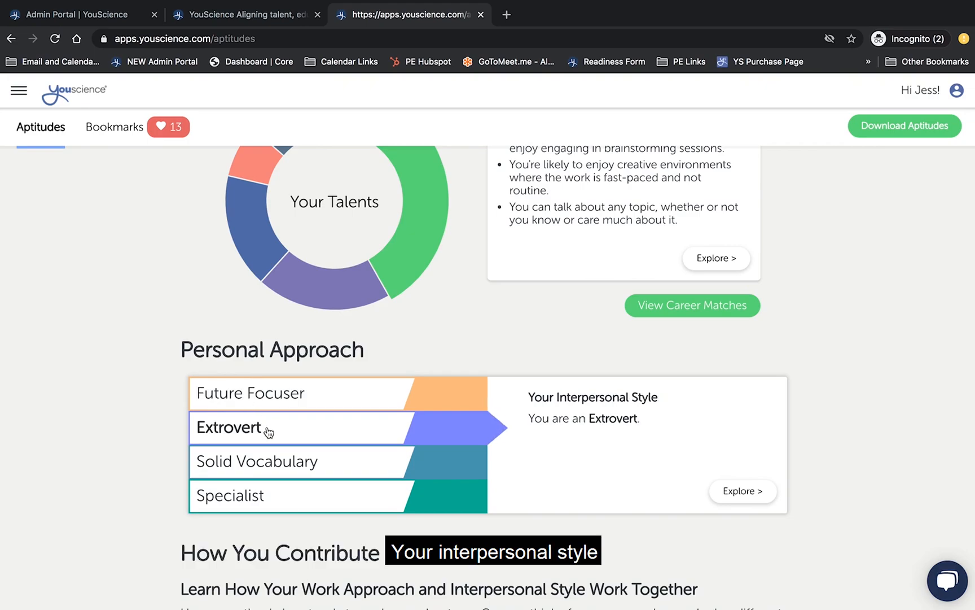
click(257, 461)
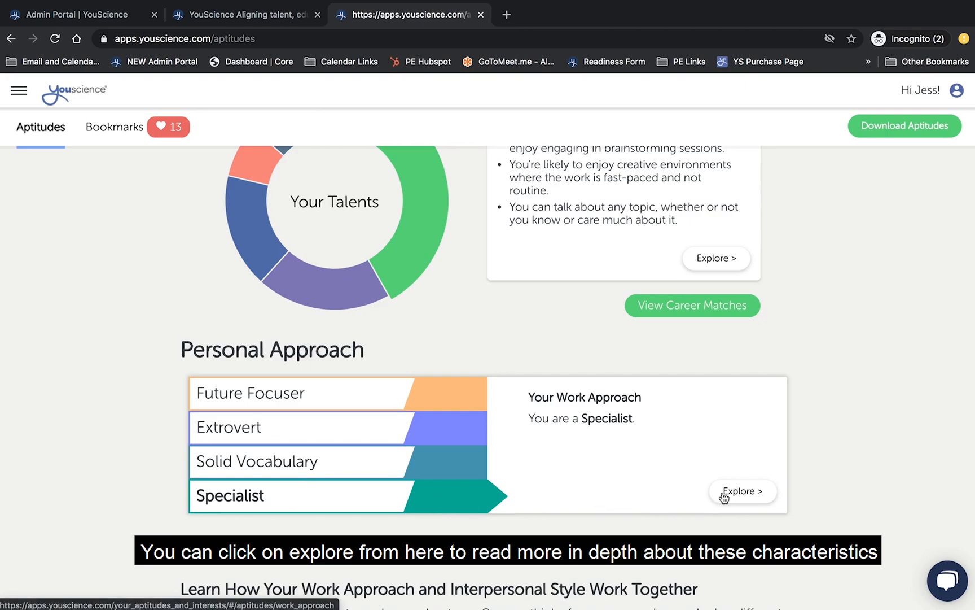
mouse_move(724, 497)
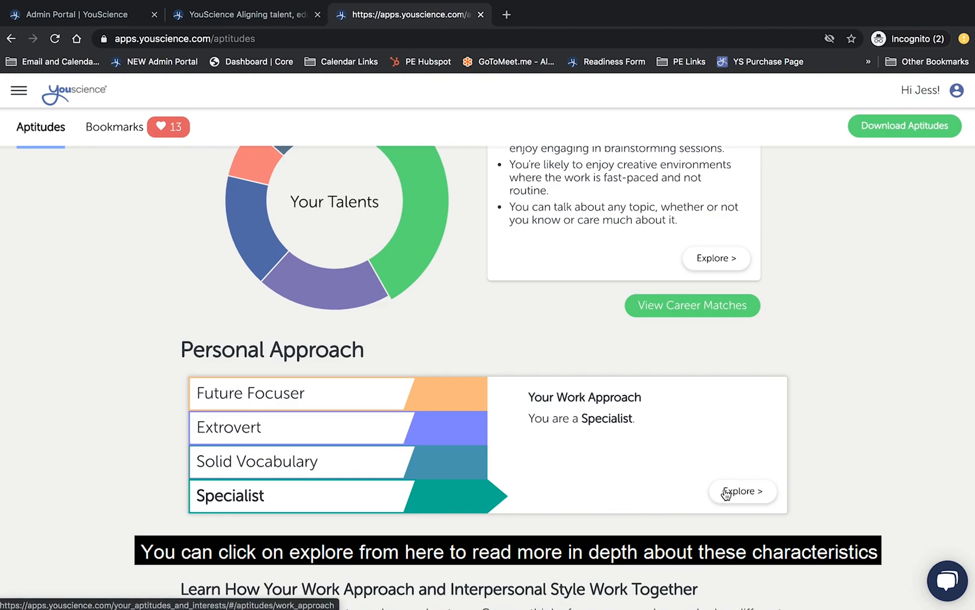
scroll(down, 3)
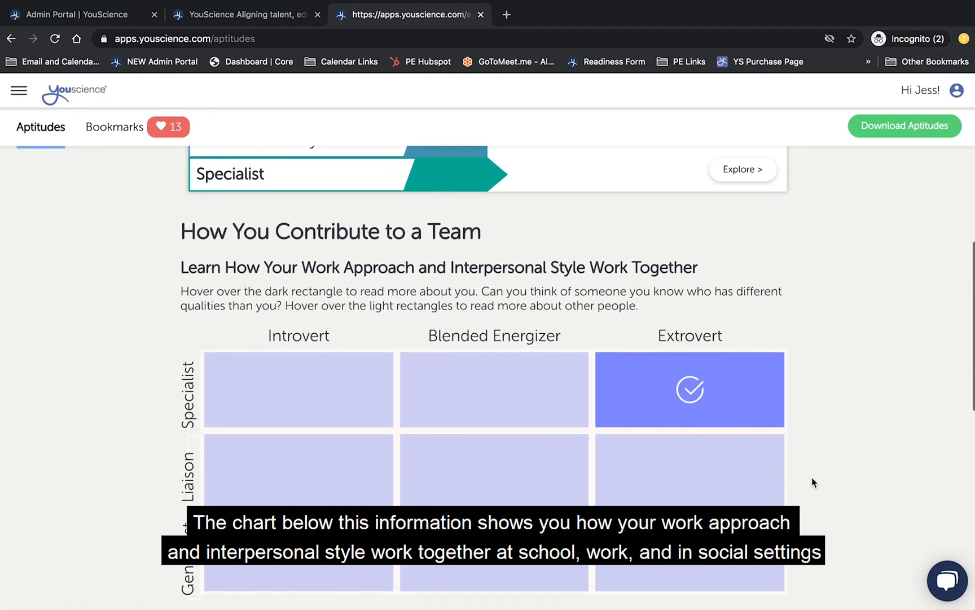
scroll(down, 3)
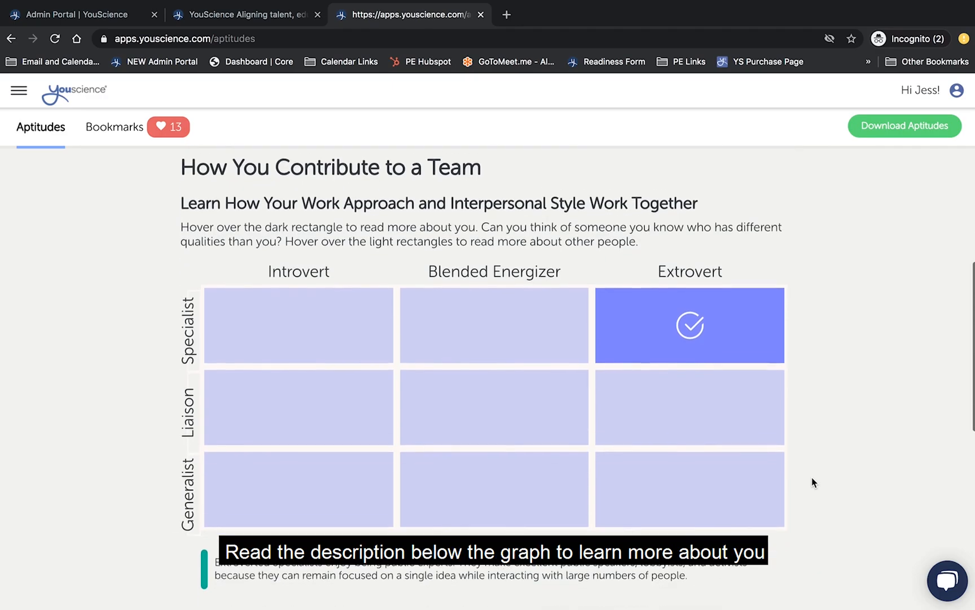
scroll(down, 3)
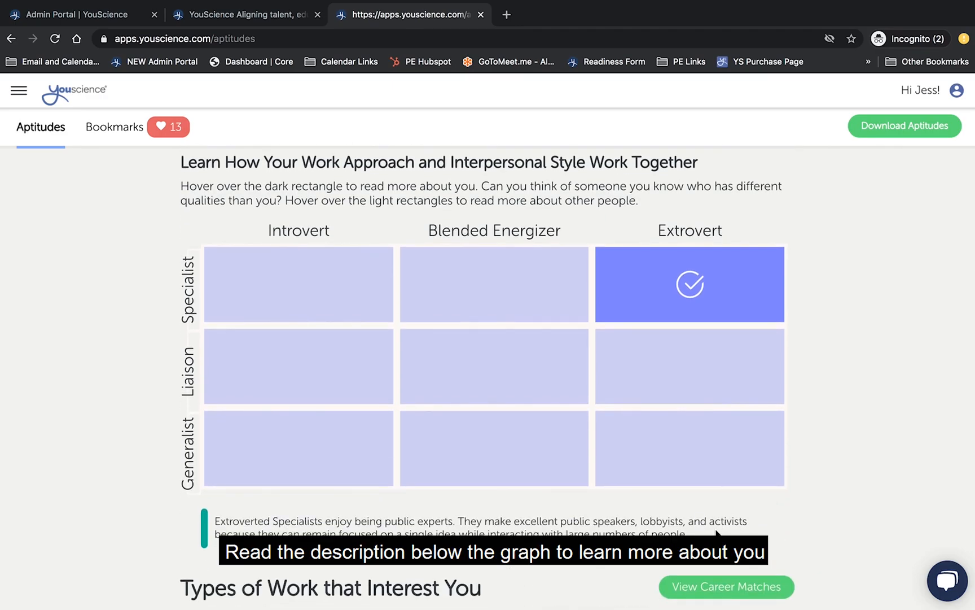
scroll(down, 3)
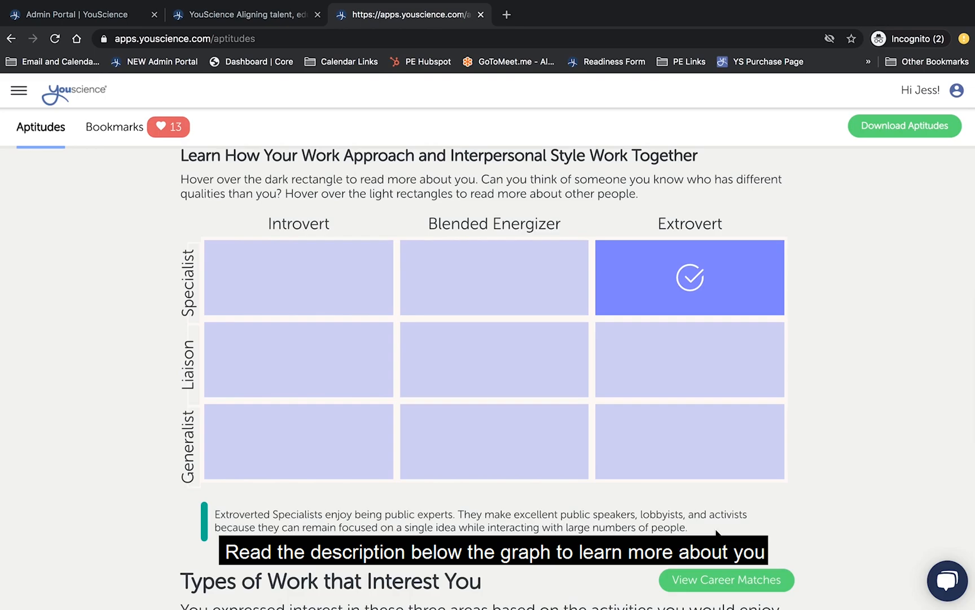
mouse_move(650, 455)
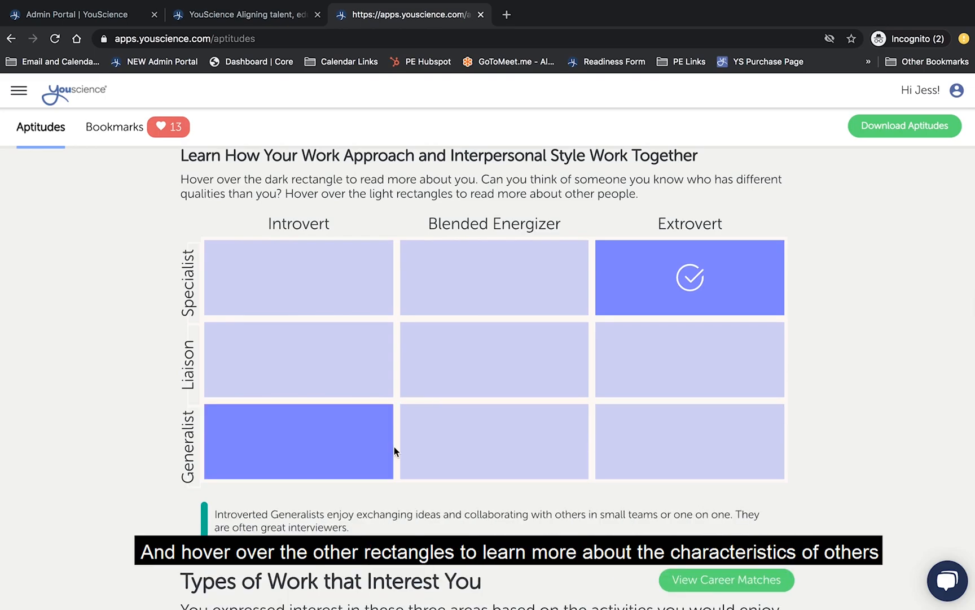
mouse_move(169, 489)
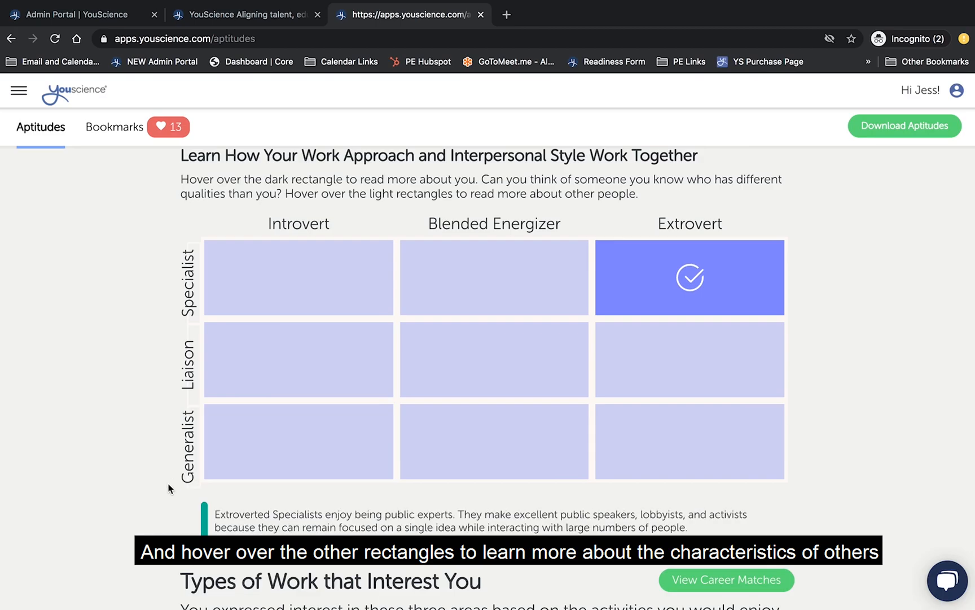
scroll(down, 3)
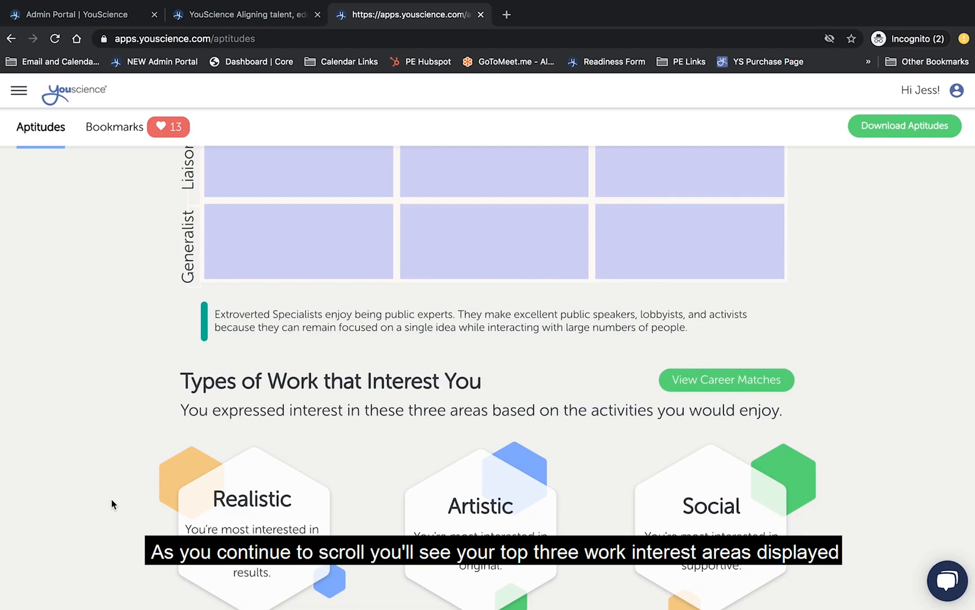
scroll(down, 3)
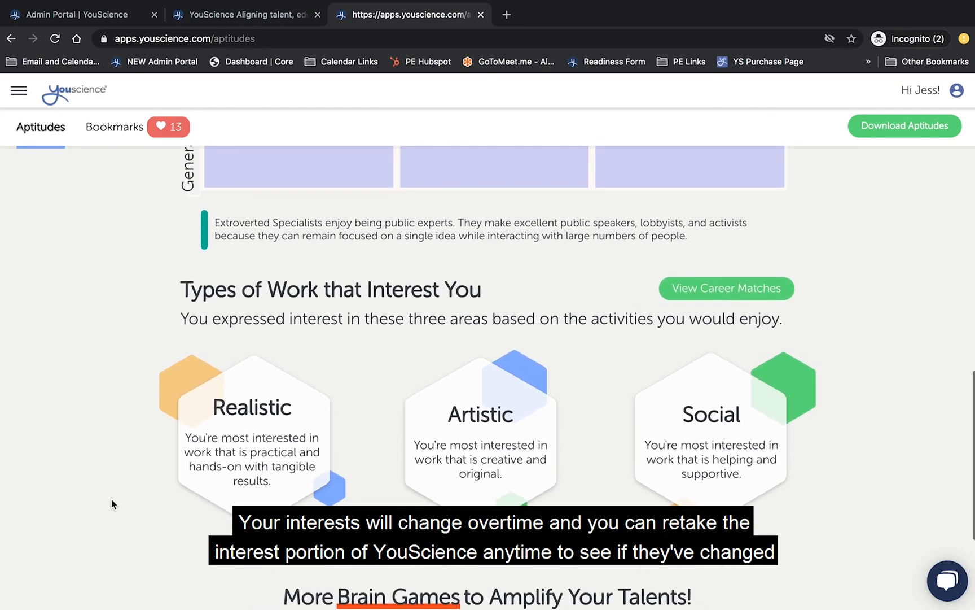
scroll(down, 3)
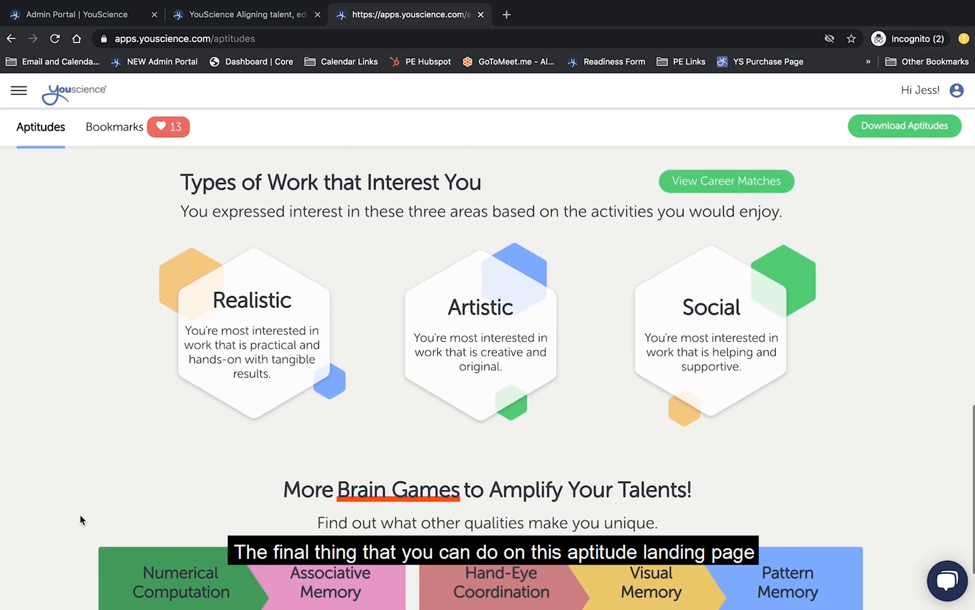
scroll(down, 3)
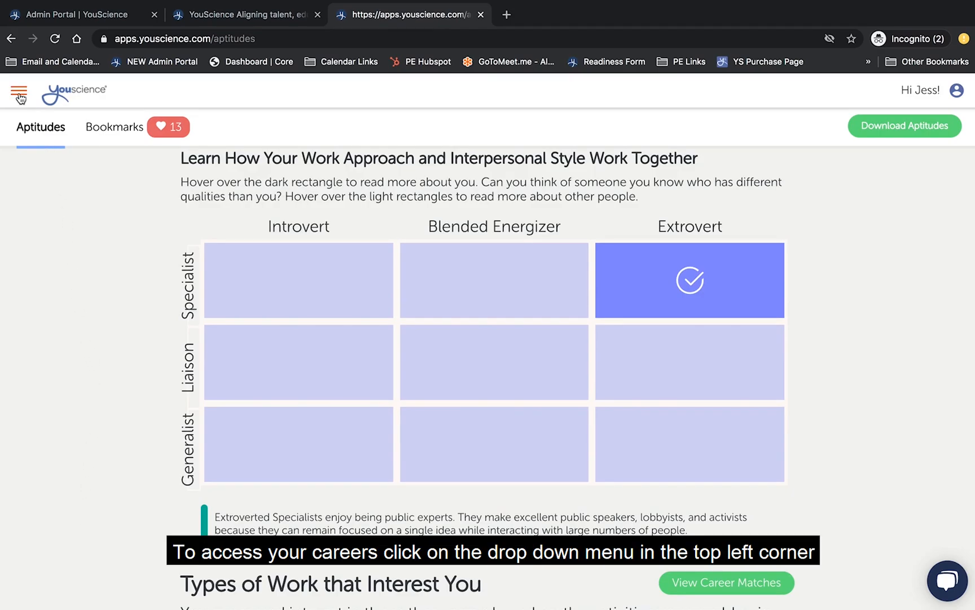
- Go to the Careers section from the hamburger menu
click(19, 94)
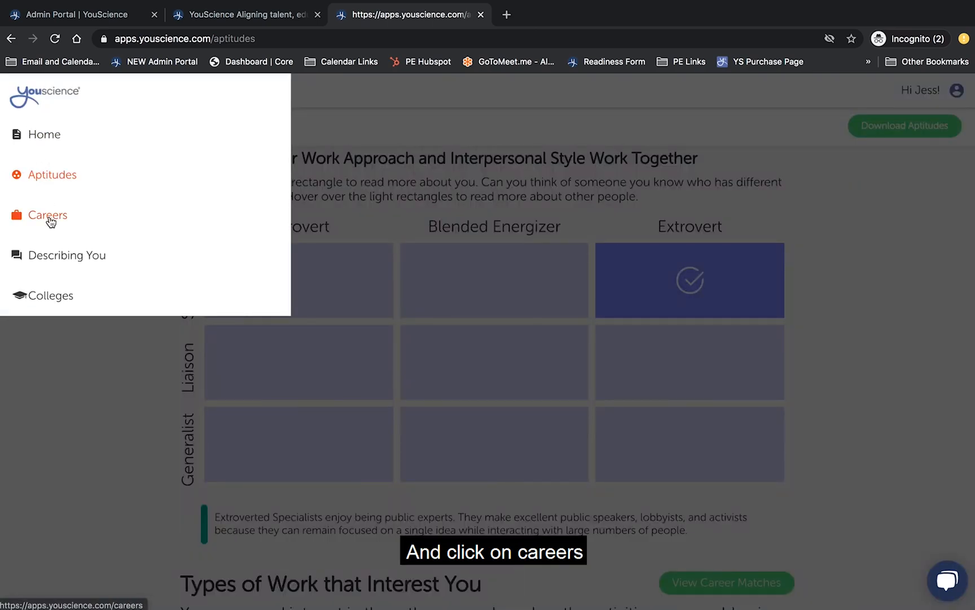
click(48, 215)
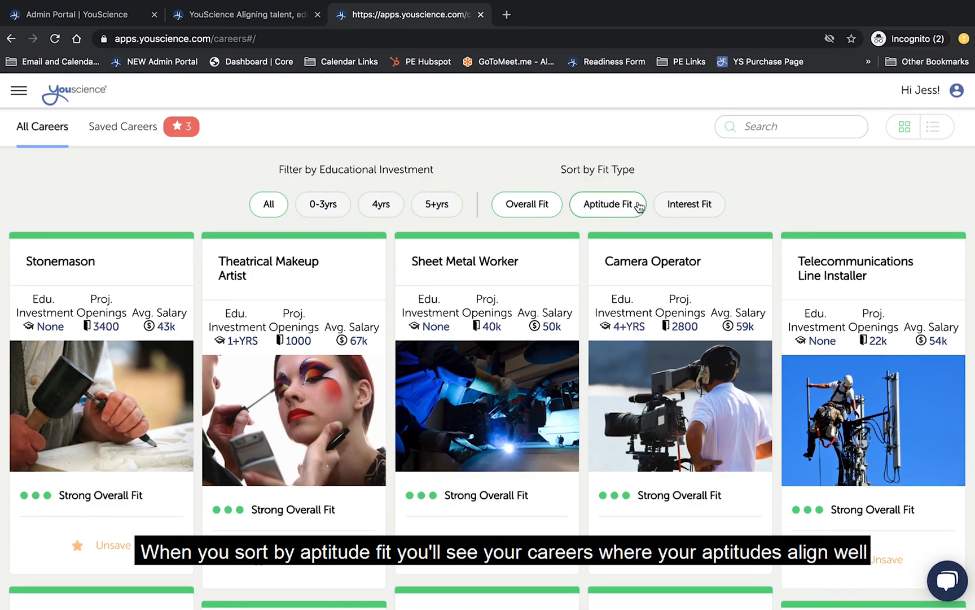
- Sort careers by aptitude, interest, then overall fit, and open Telecommunications Line Installer
click(608, 203)
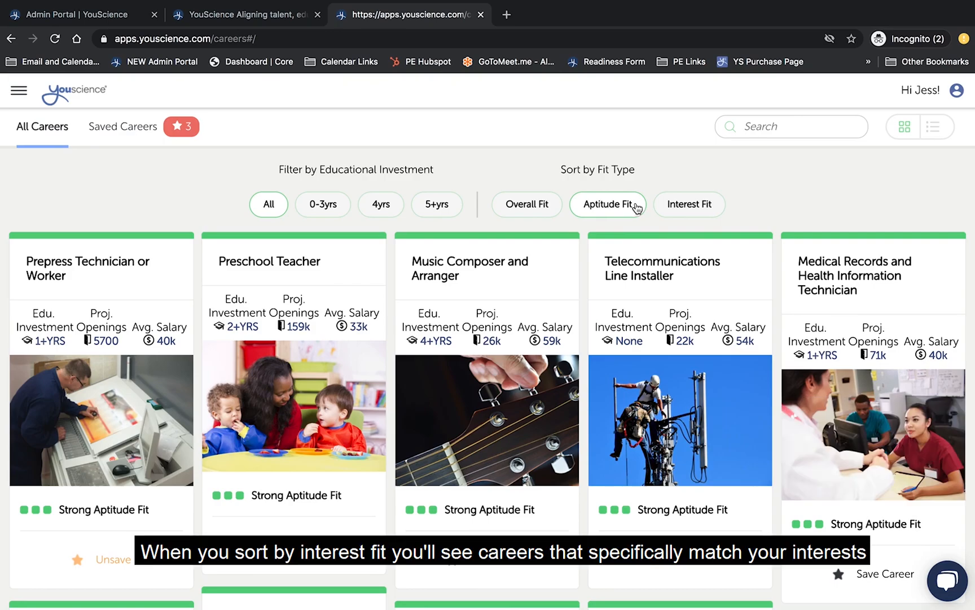
click(689, 204)
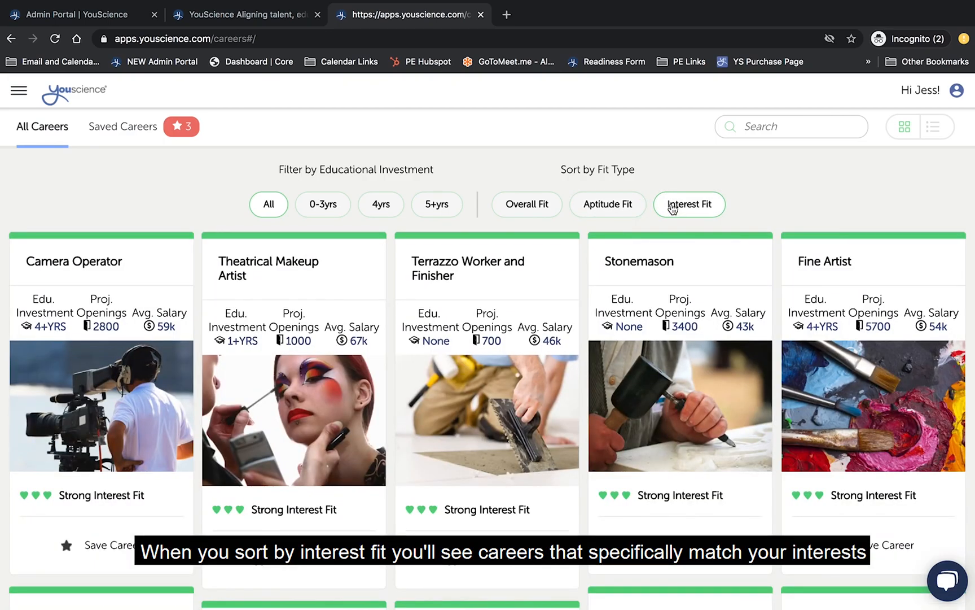
click(526, 204)
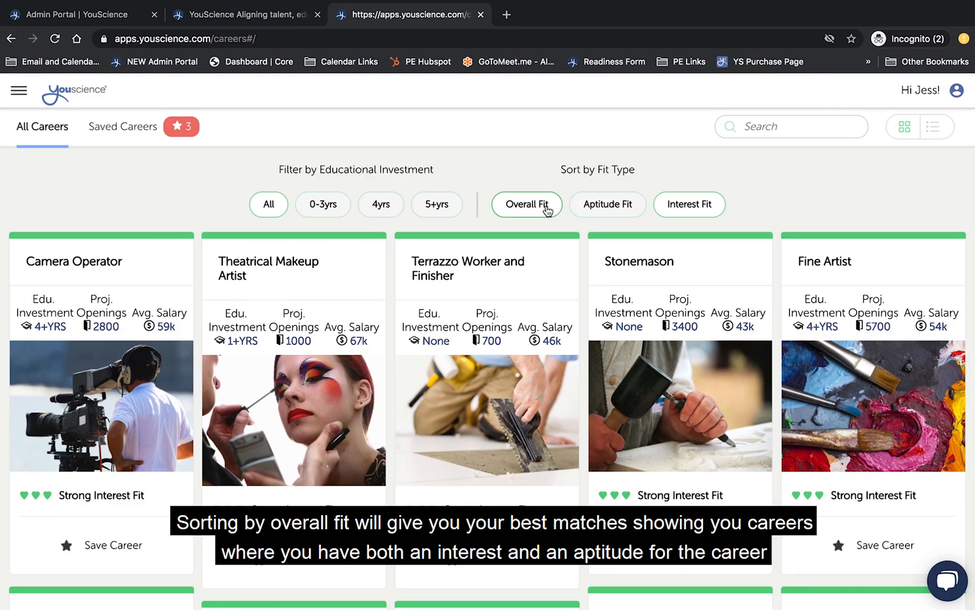
click(526, 203)
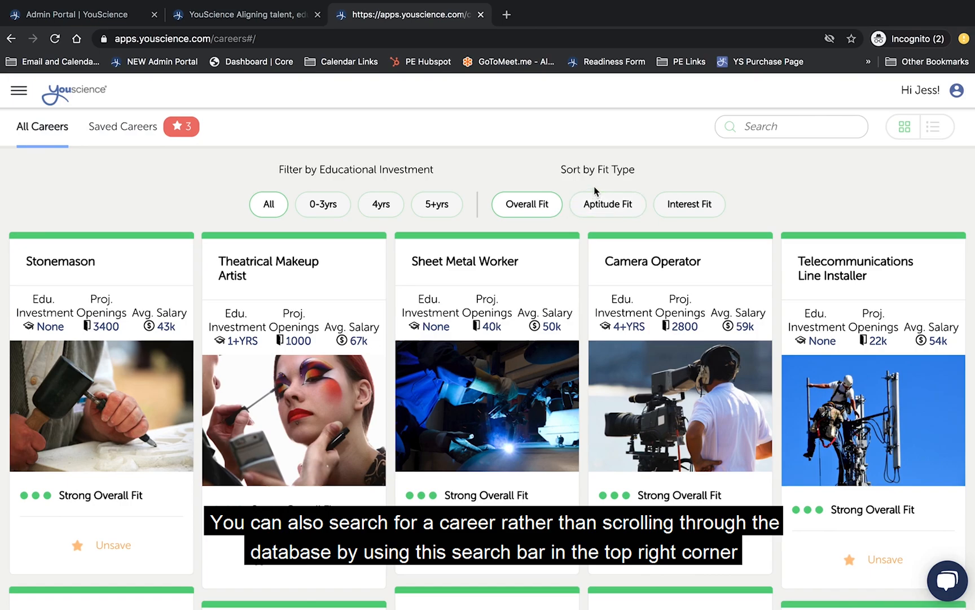
mouse_move(741, 156)
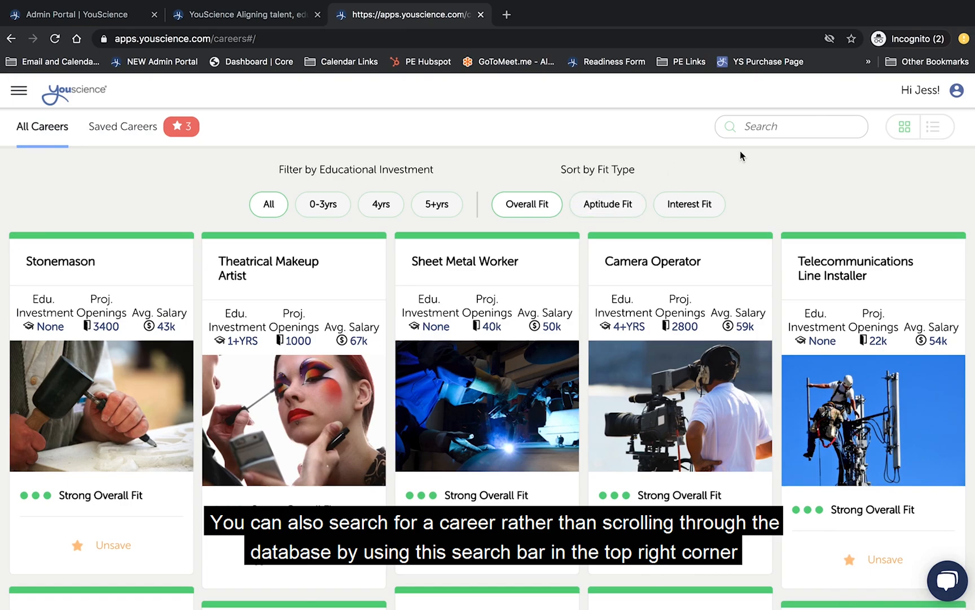
click(791, 127)
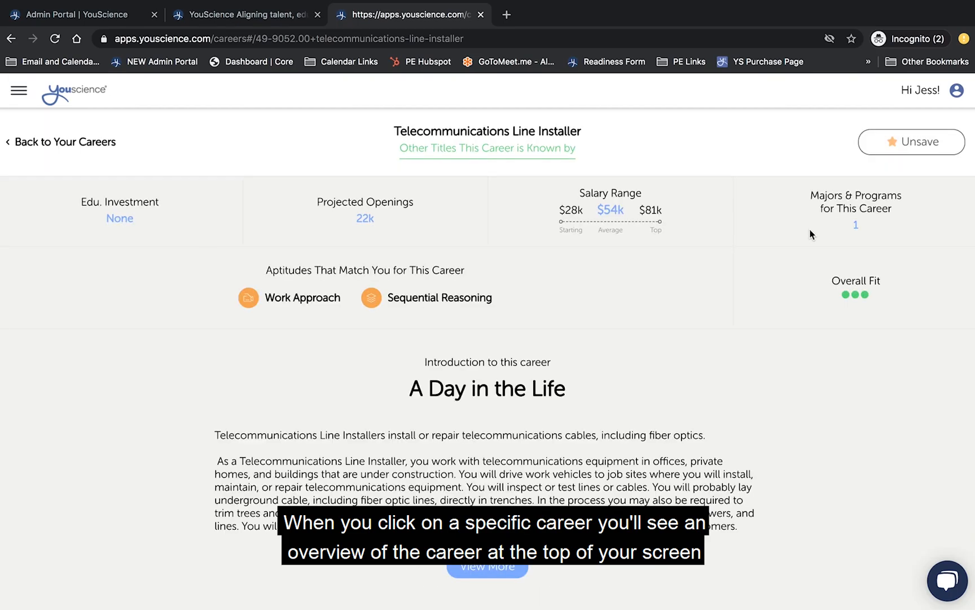
mouse_move(812, 303)
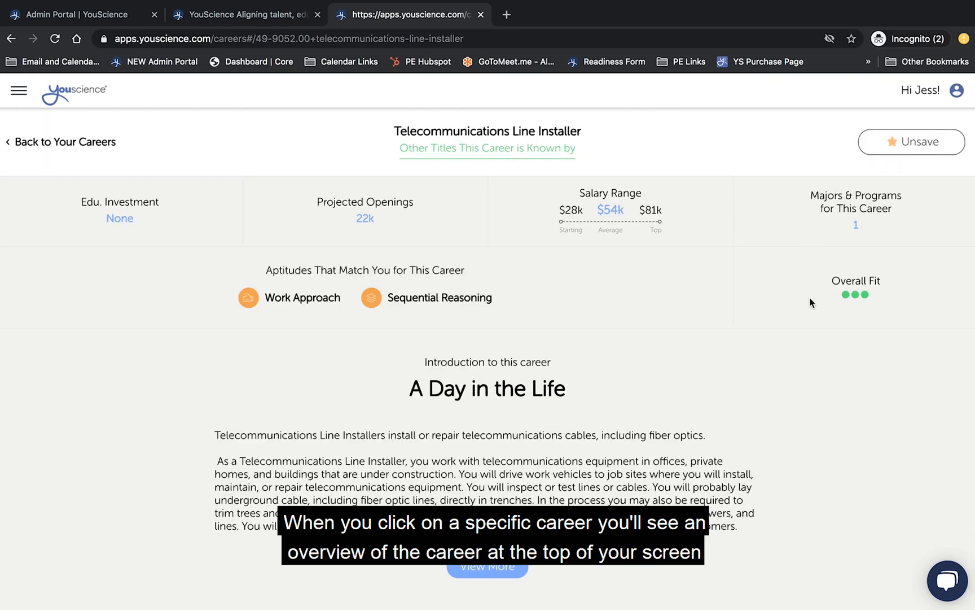
- Read through A Day in the Life, Core Tasks, the fit graphs and Related Careers
scroll(down, 3)
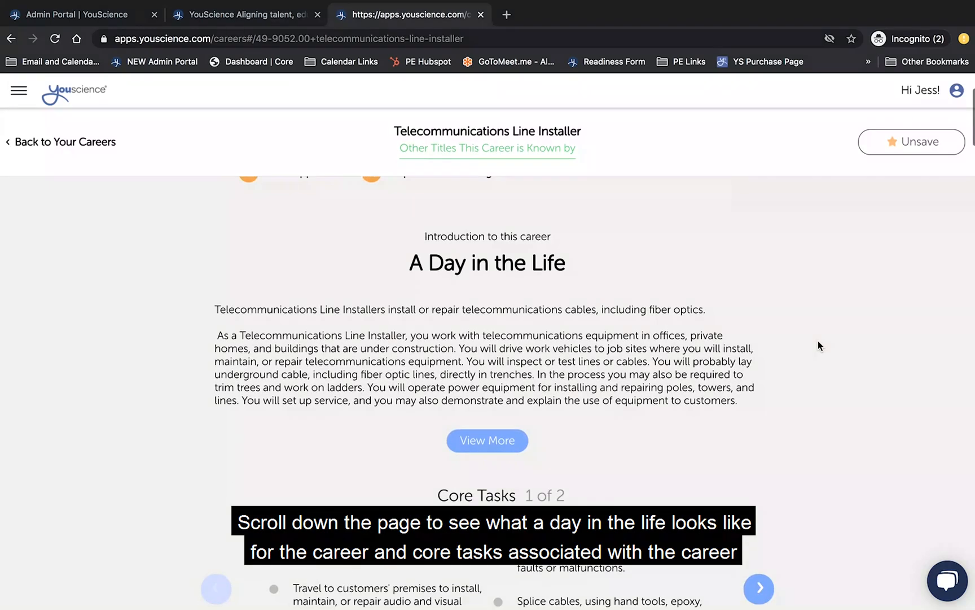
scroll(down, 3)
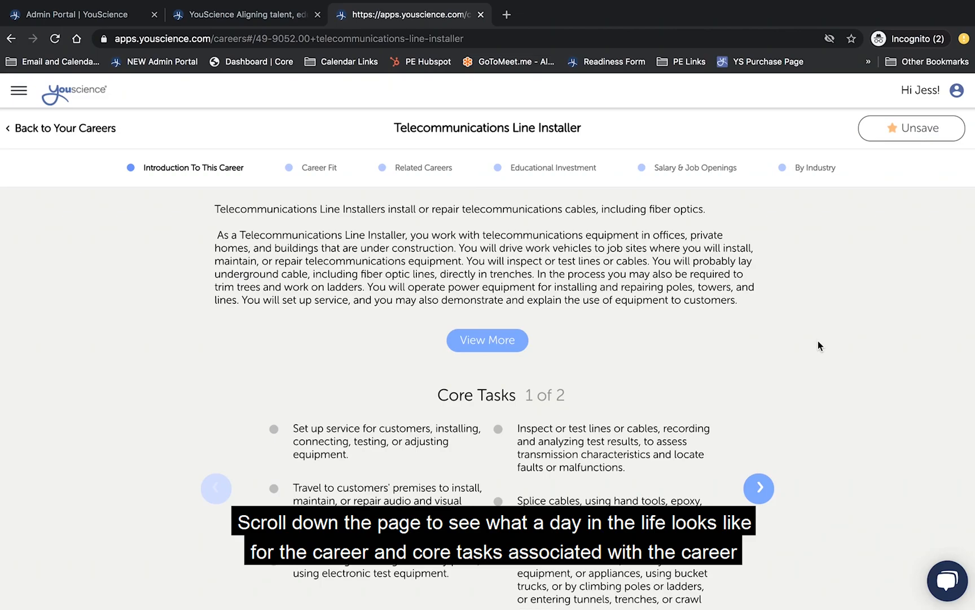
scroll(down, 3)
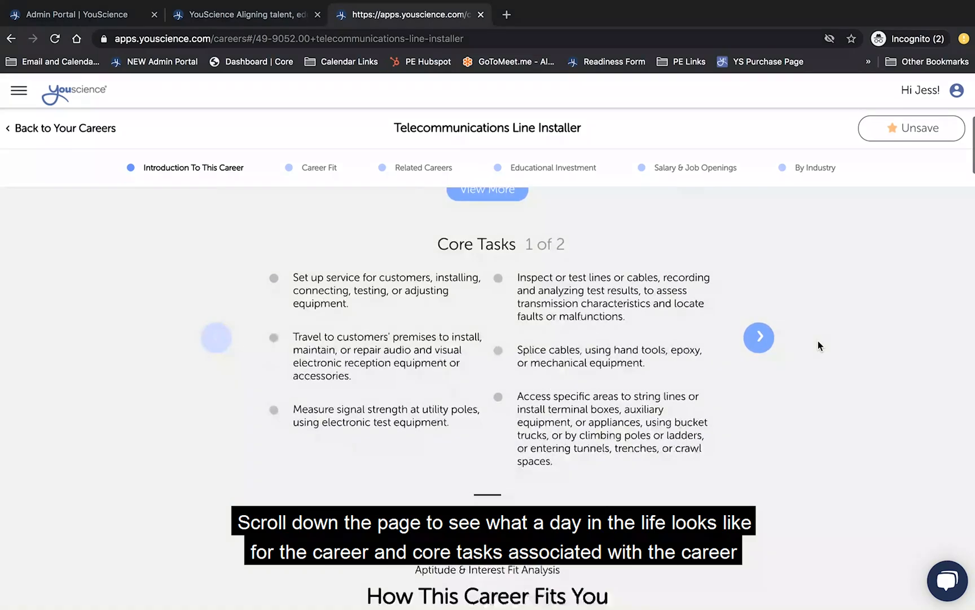
scroll(down, 3)
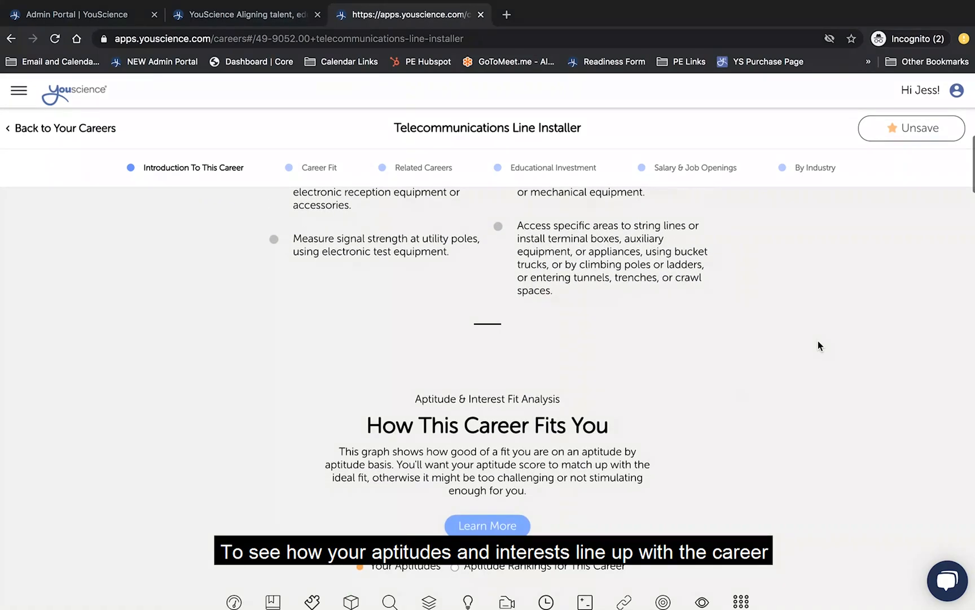
scroll(down, 3)
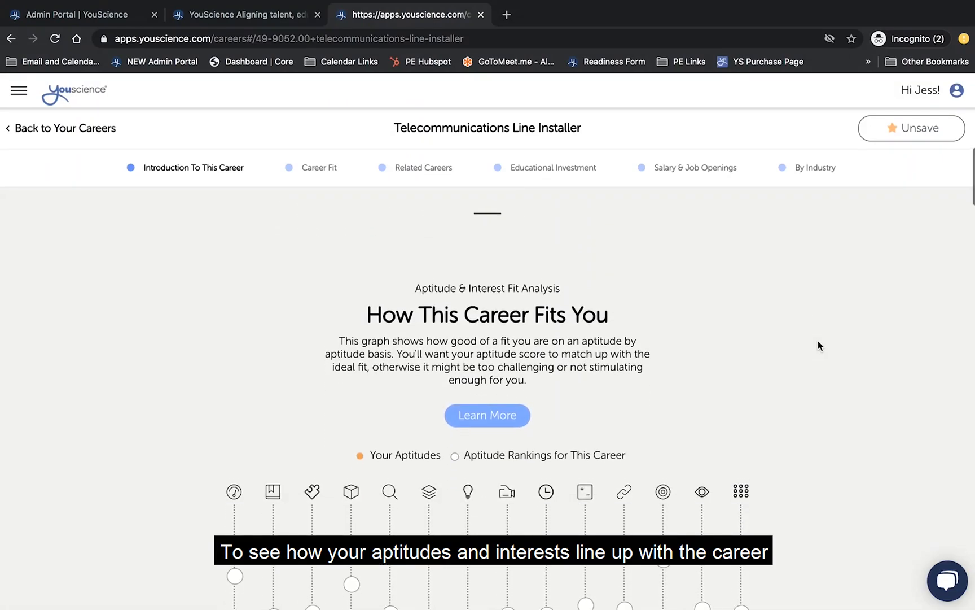
click(318, 167)
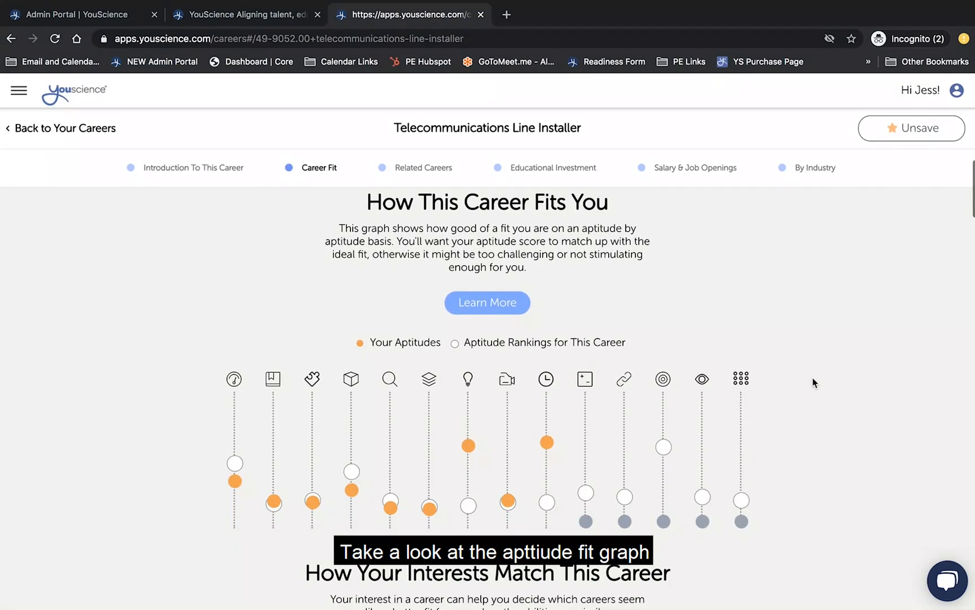
scroll(down, 3)
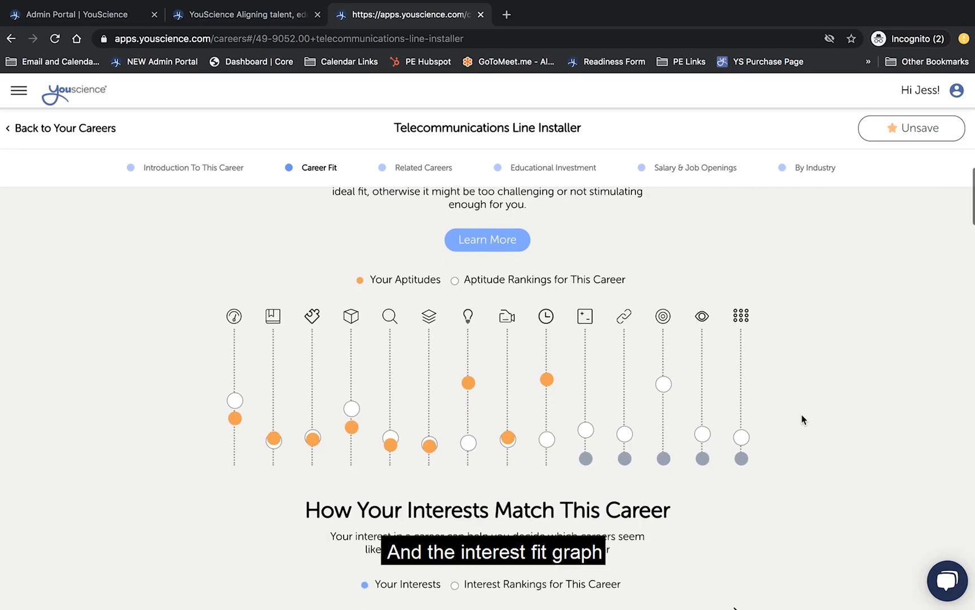
scroll(down, 3)
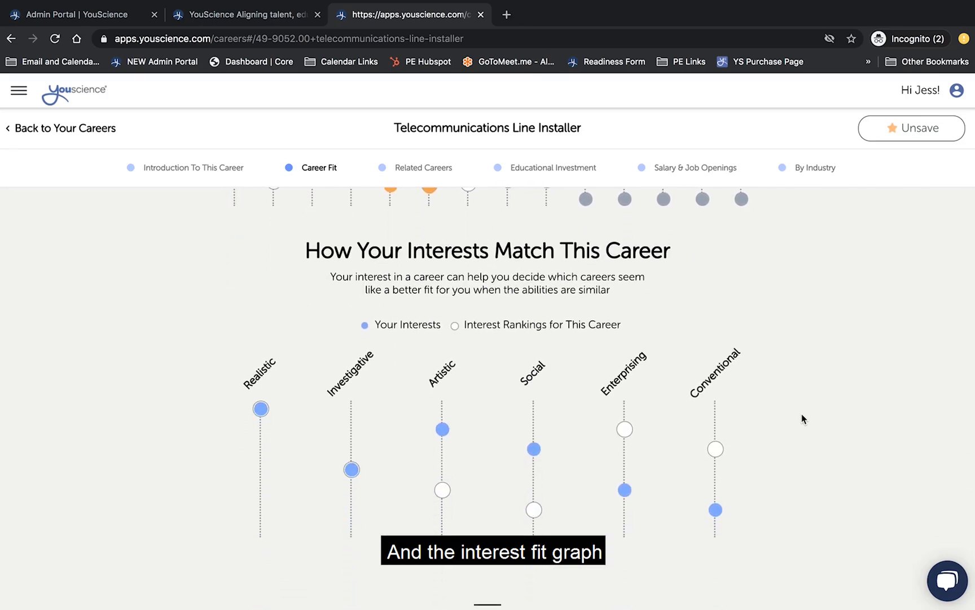
scroll(down, 3)
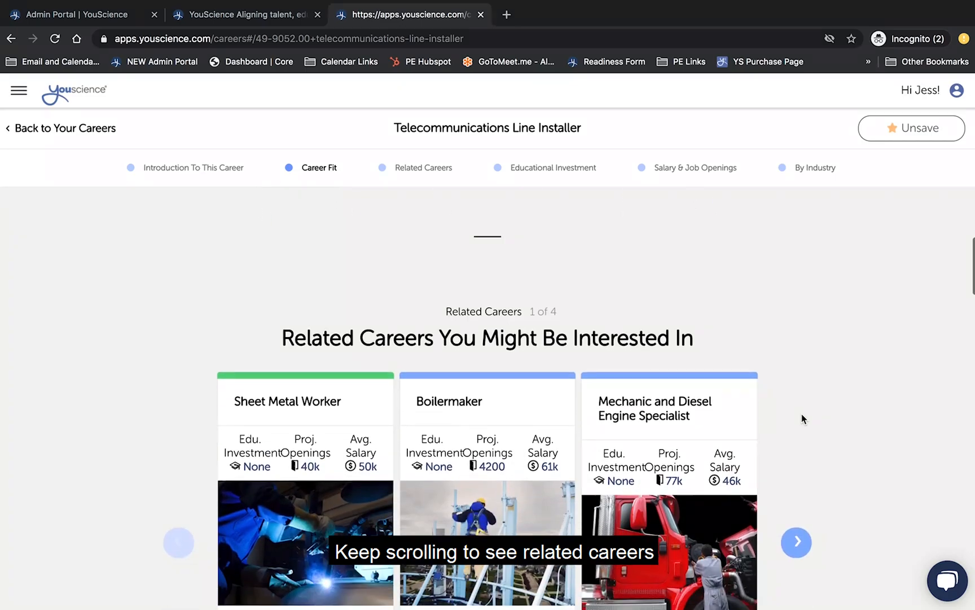
scroll(down, 3)
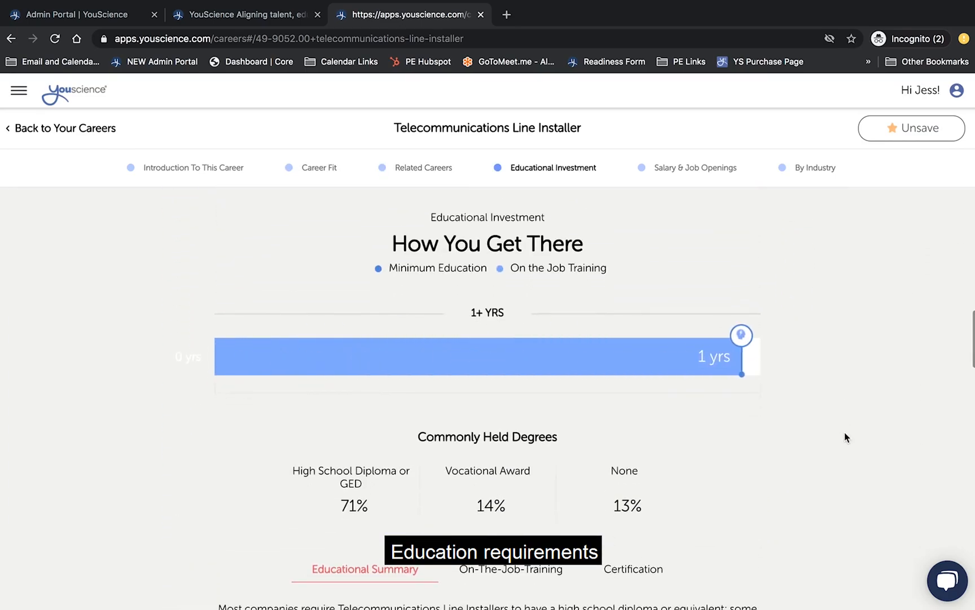
- Read the Educational Investment degrees and Educational Summary, reaching the job openings map
scroll(down, 3)
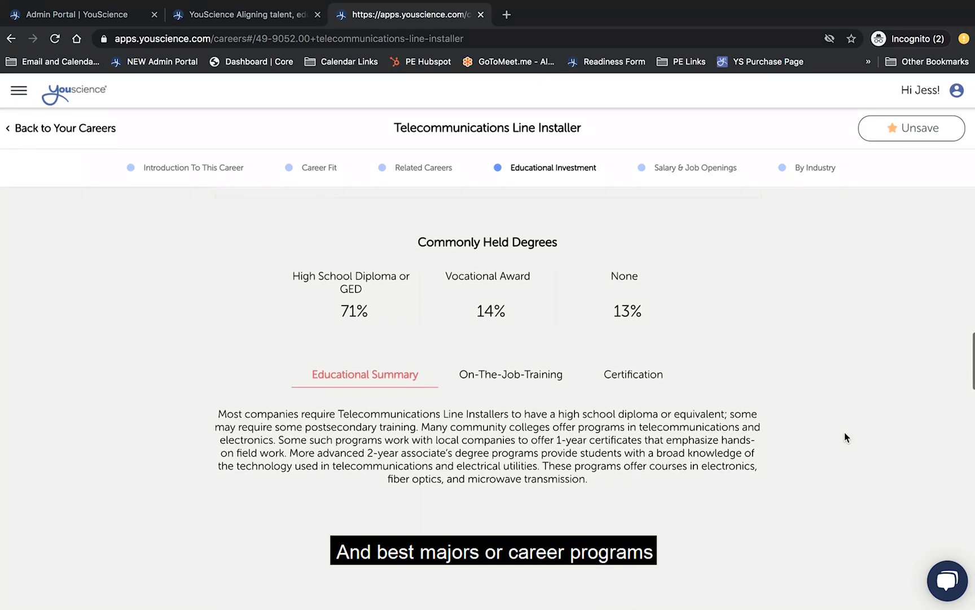
scroll(down, 3)
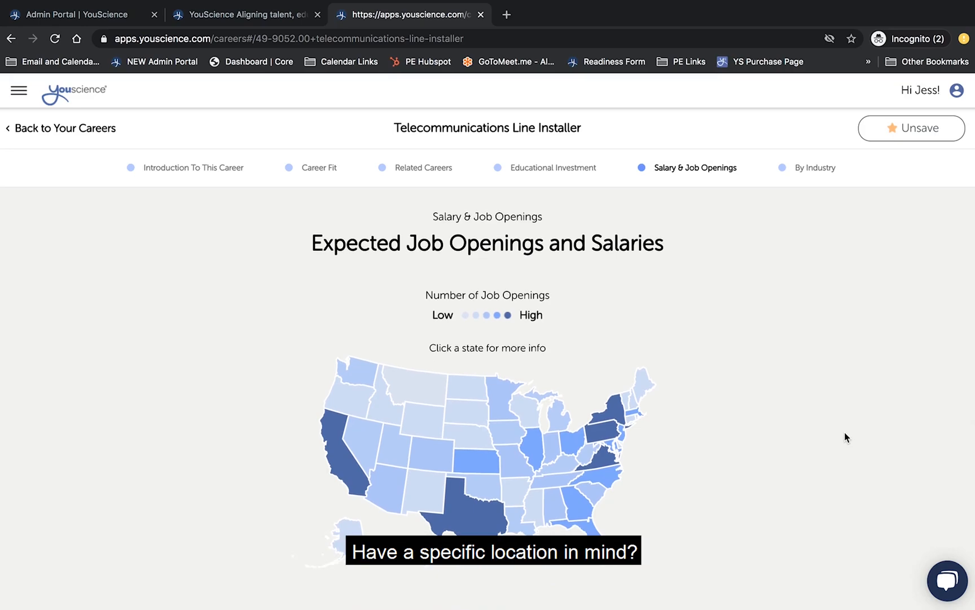
- Review Texas job openings and salaries, dismiss that panel, and view the national salary guide
scroll(down, 3)
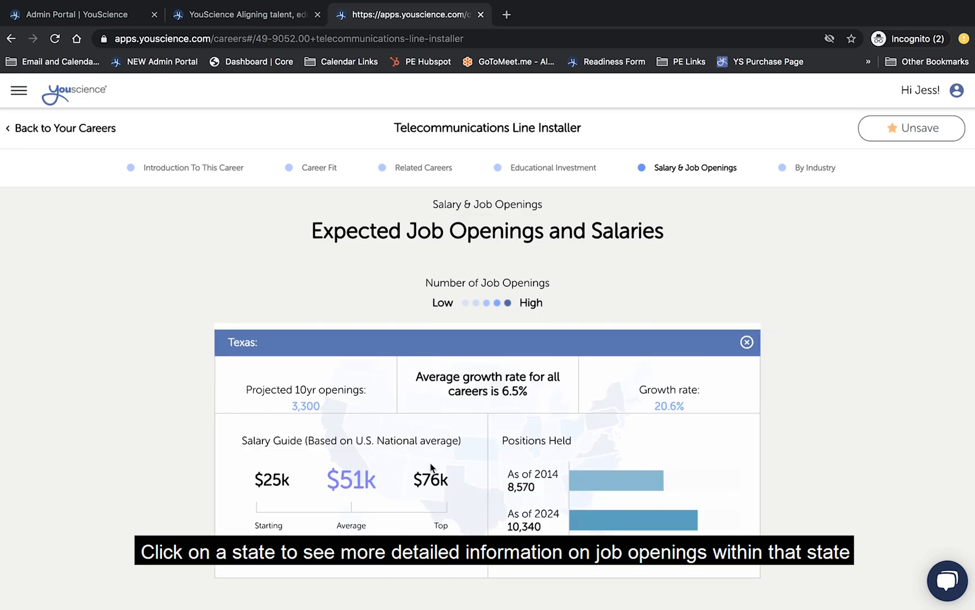
scroll(down, 3)
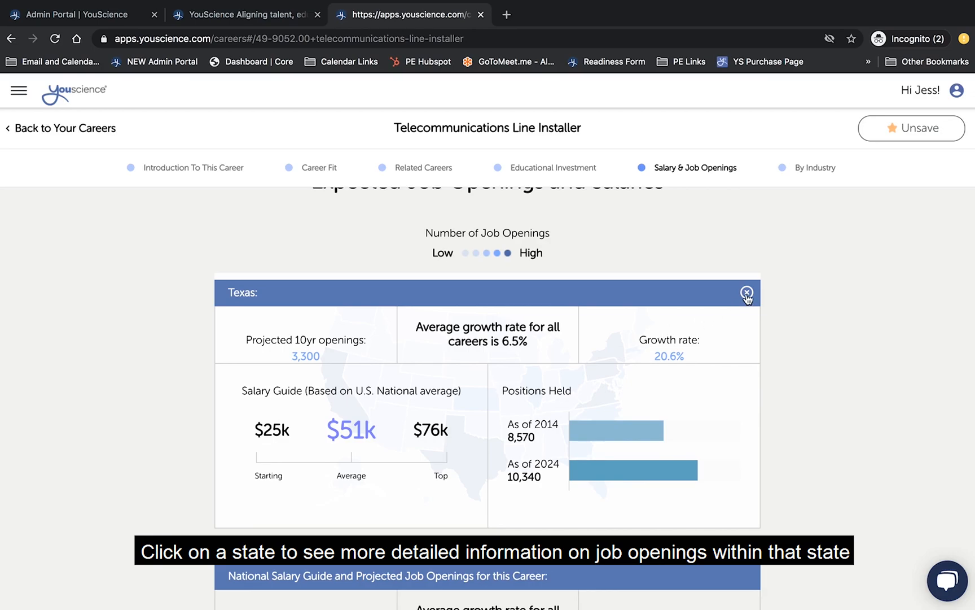
click(746, 294)
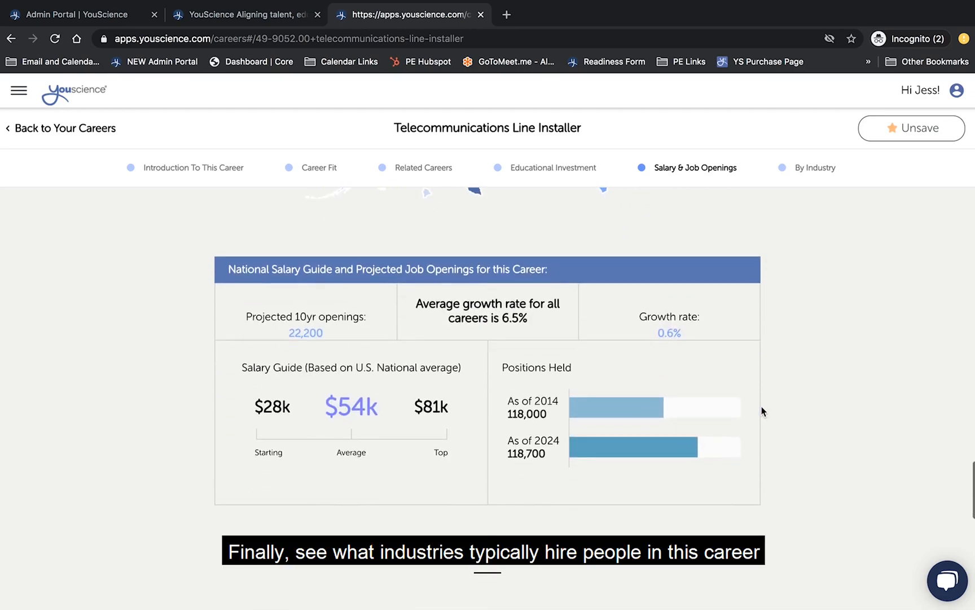
scroll(down, 3)
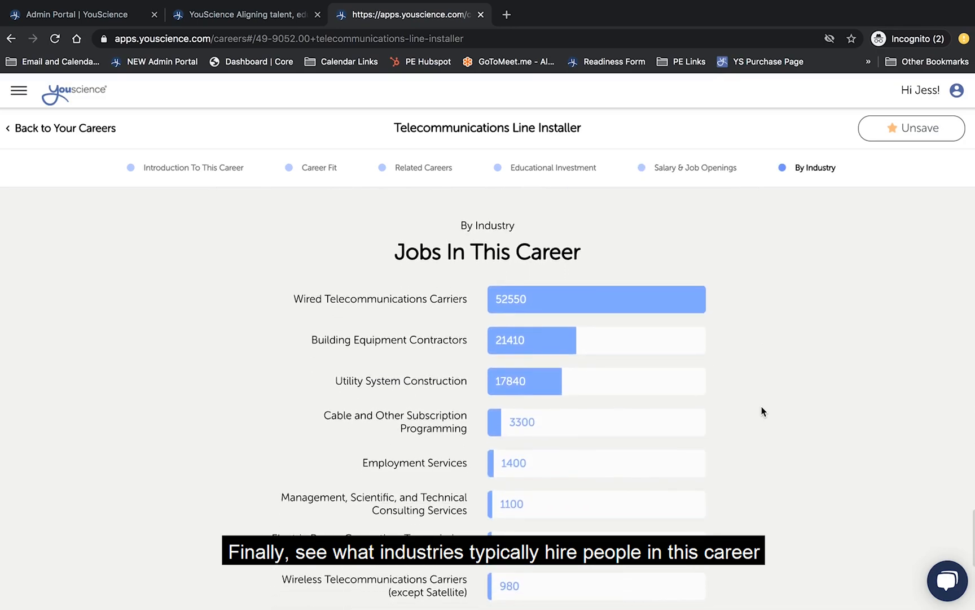
- Review the full By Industry list, then unsave and re-save Telecommunications Line Installer
scroll(down, 3)
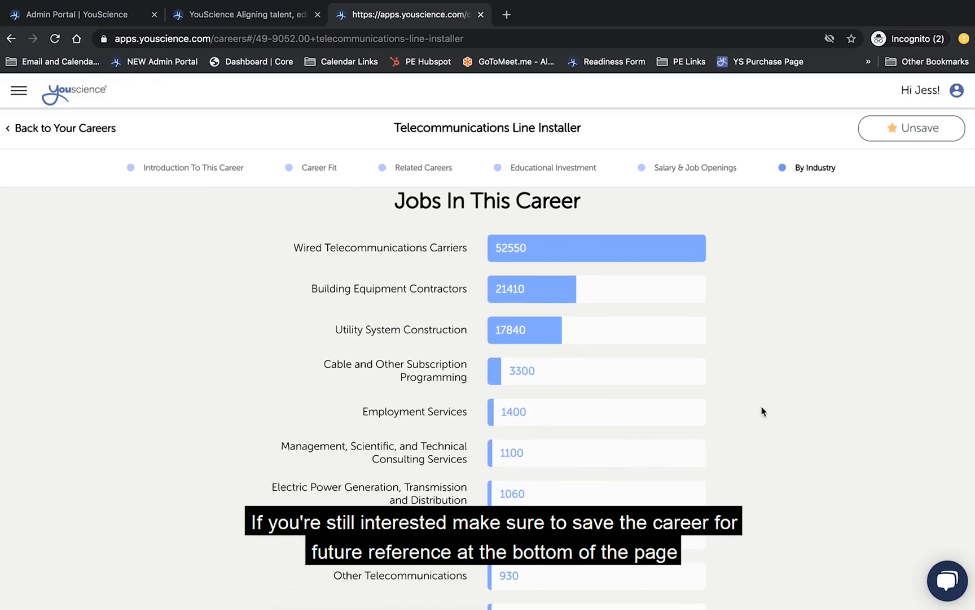
scroll(down, 3)
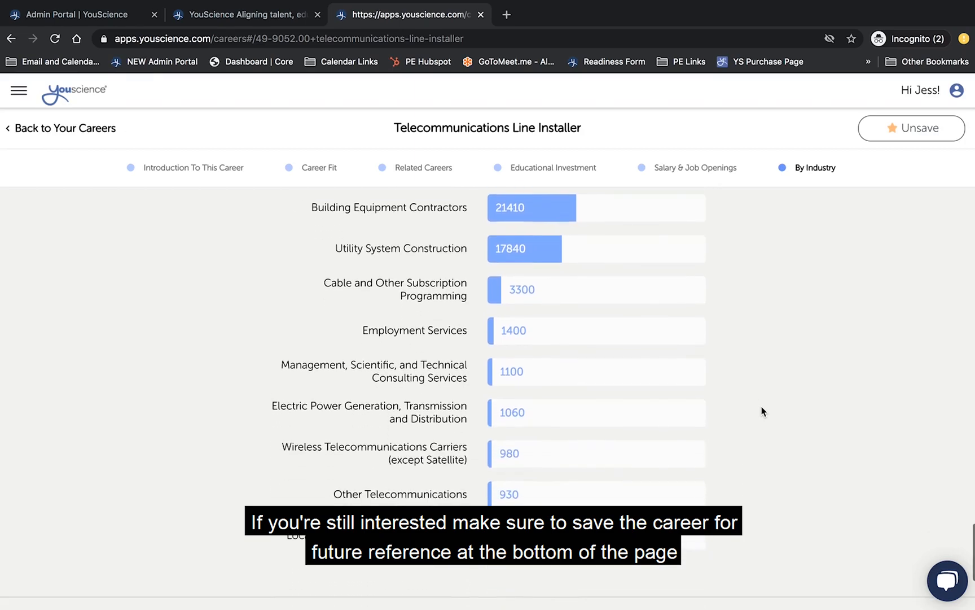
scroll(down, 3)
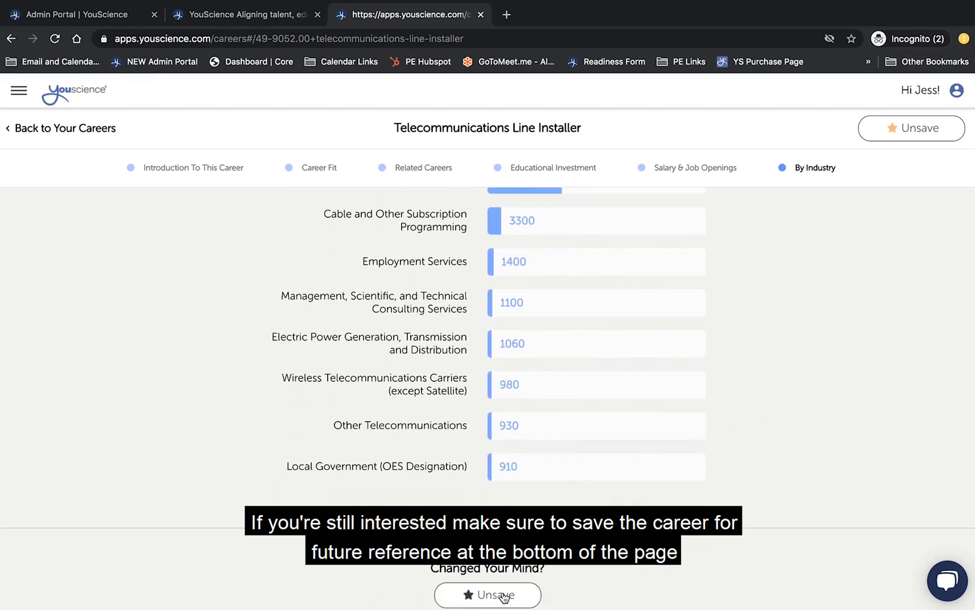
click(487, 593)
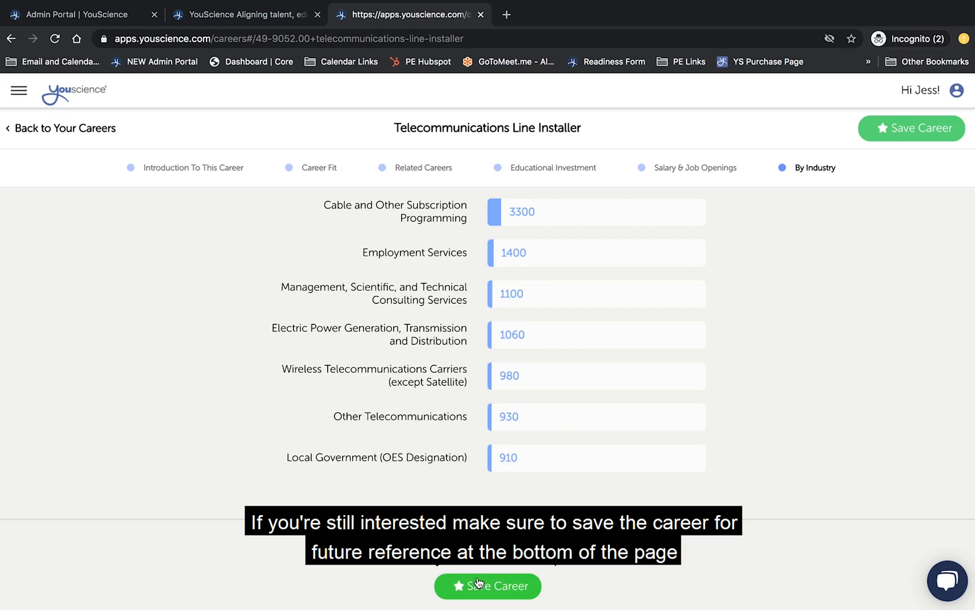
click(488, 586)
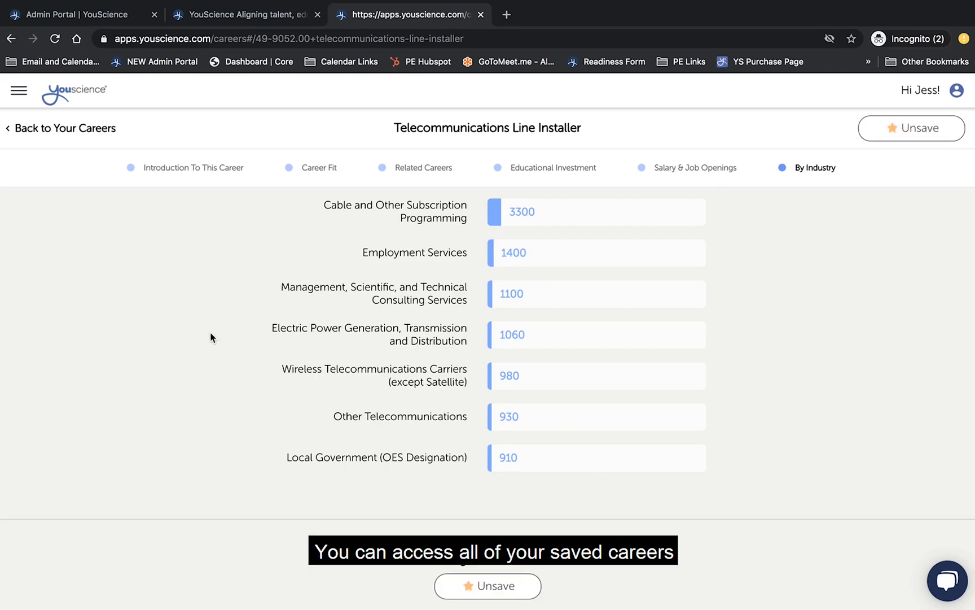
mouse_move(65, 153)
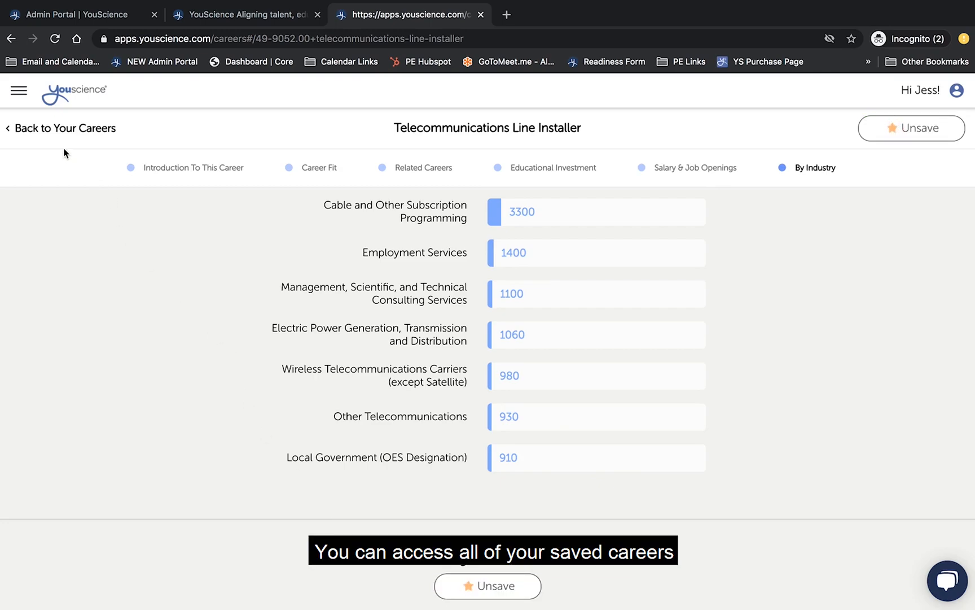
- List the three saved careers: Telecommunications Line Installer, Stonemason and Prepress Technician
click(61, 128)
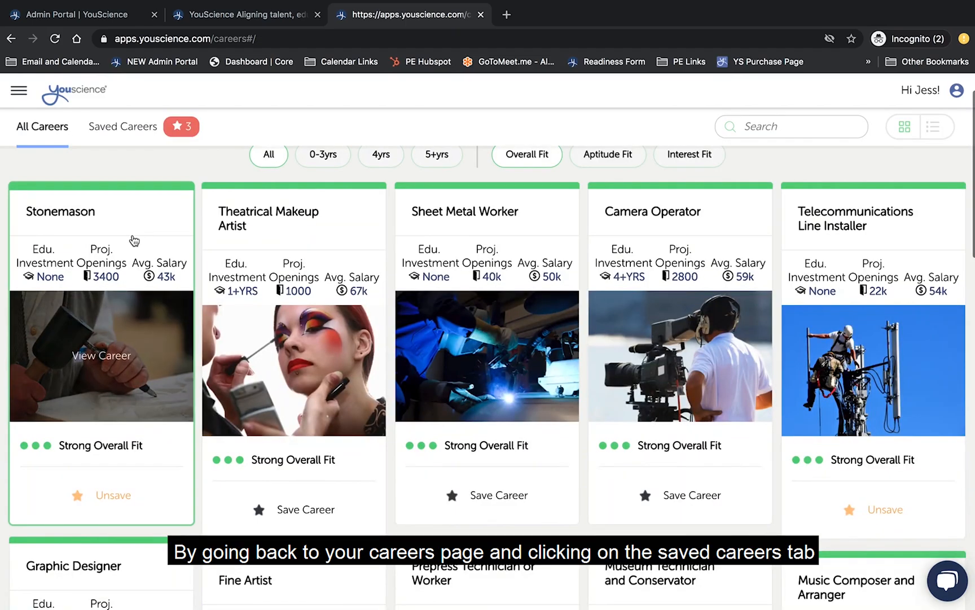
click(122, 126)
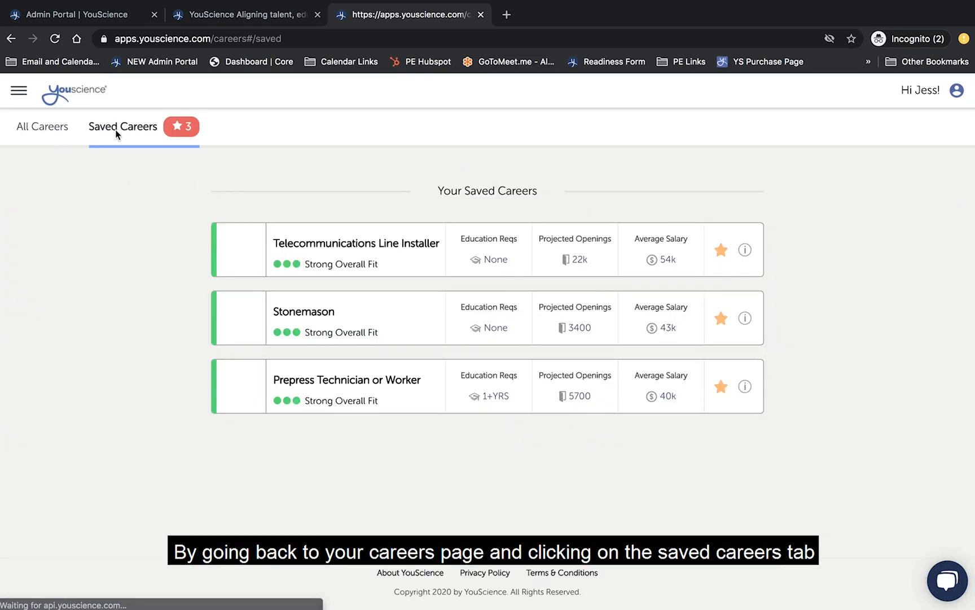
mouse_move(142, 300)
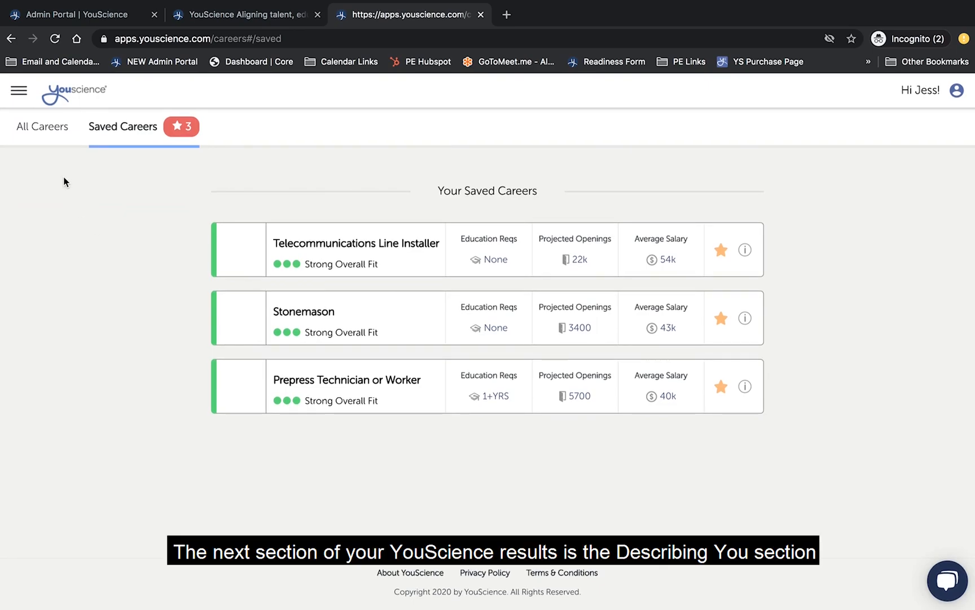
- Go to the Describing You section and scroll down to its resume statements
click(19, 90)
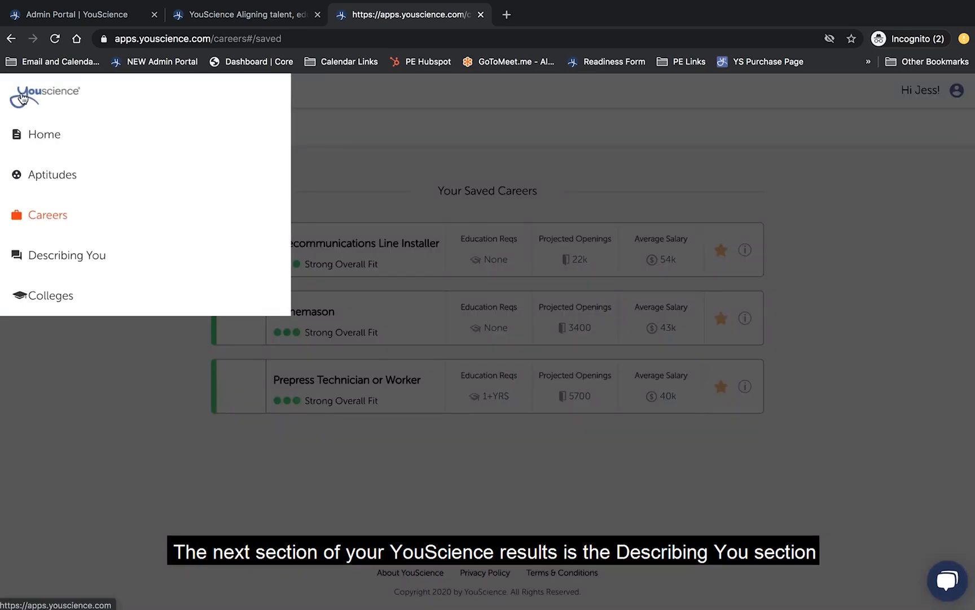
click(66, 255)
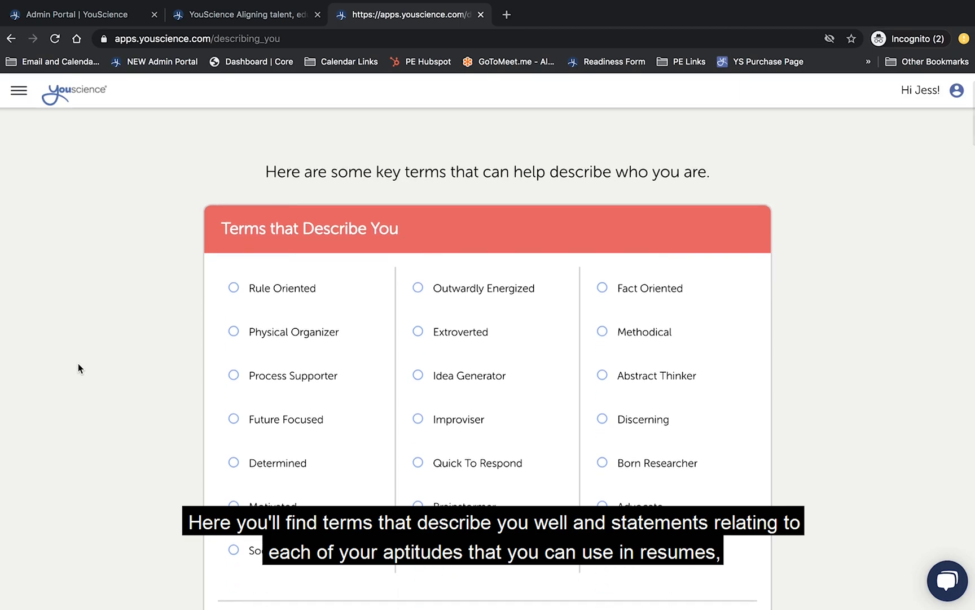
scroll(down, 3)
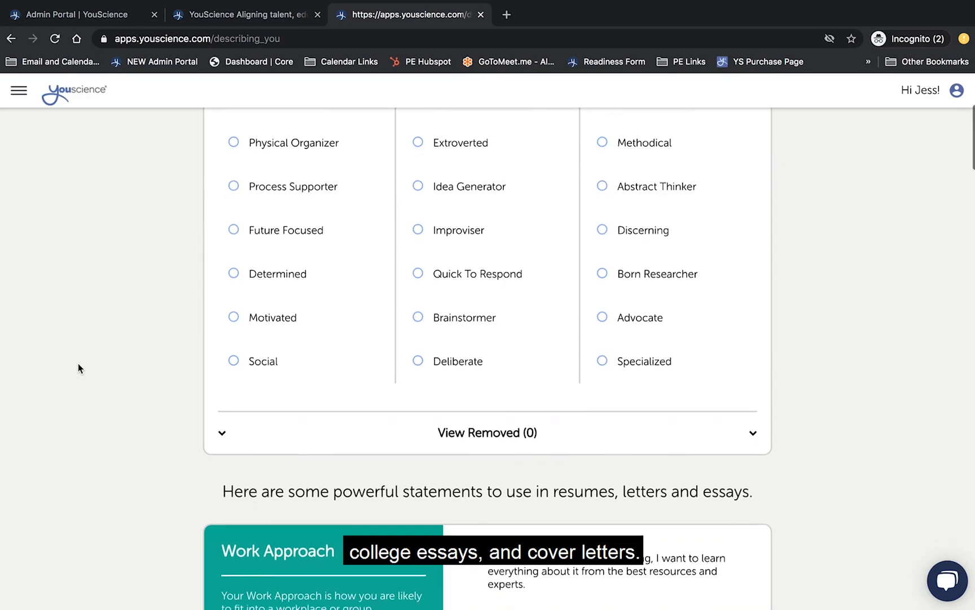
scroll(down, 3)
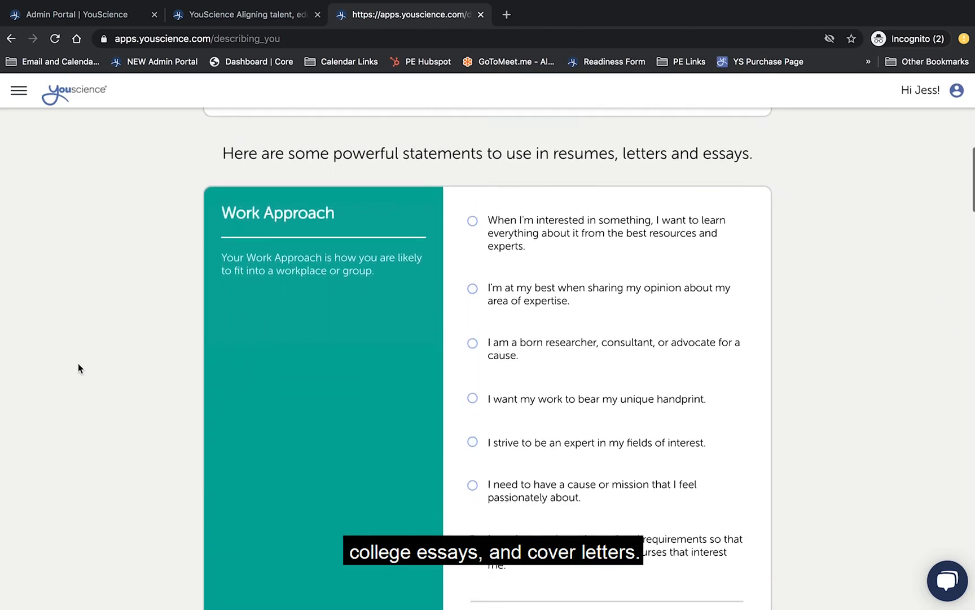
scroll(down, 3)
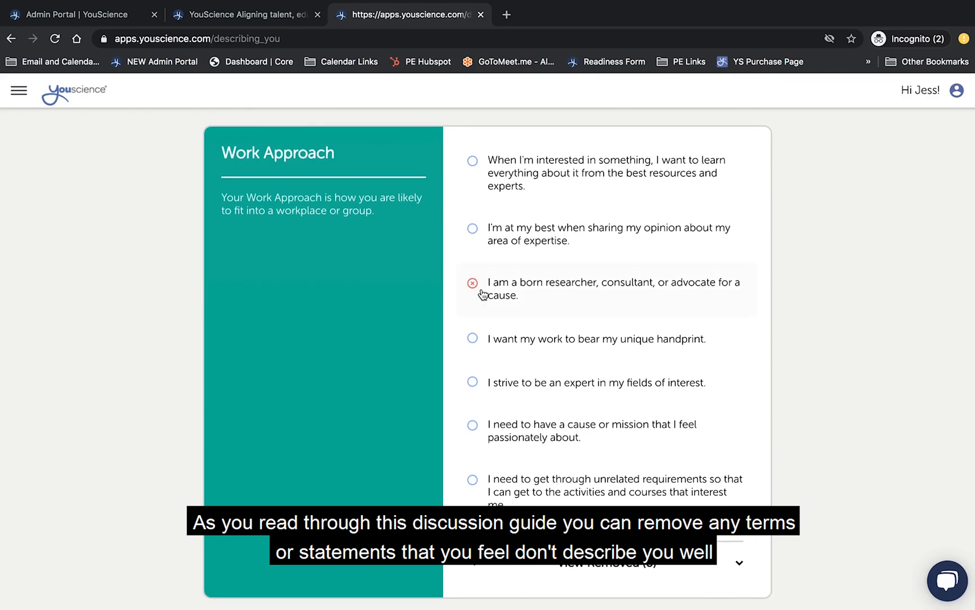
- Remove the born researcher statement and the Brainstormer term
click(472, 284)
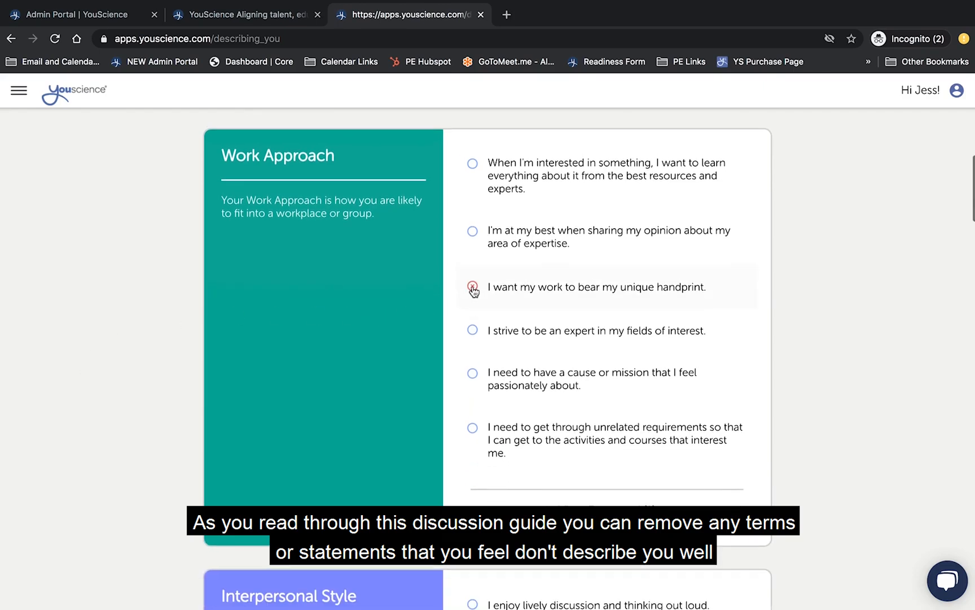
scroll(down, 3)
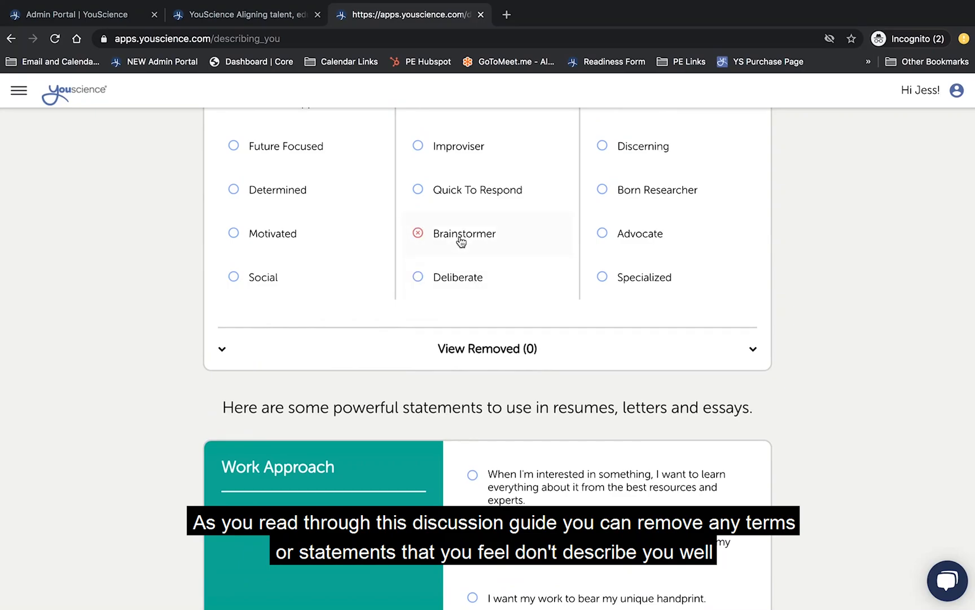
click(418, 233)
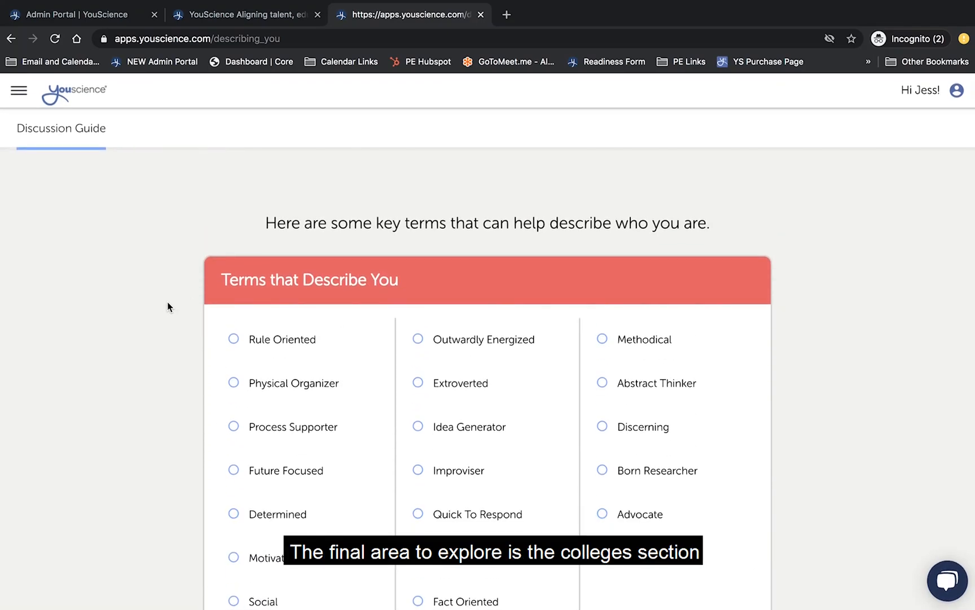
mouse_move(114, 228)
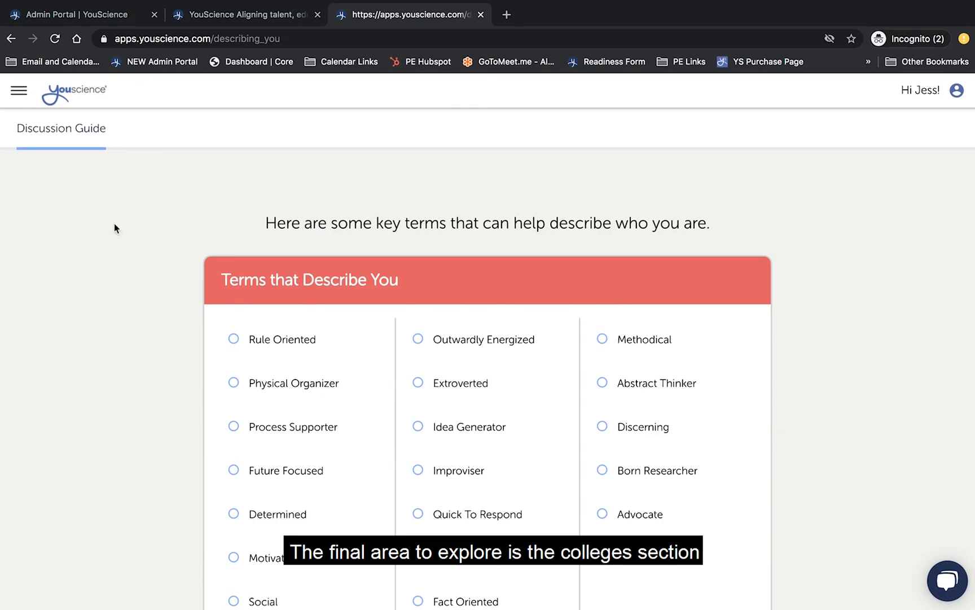
click(19, 90)
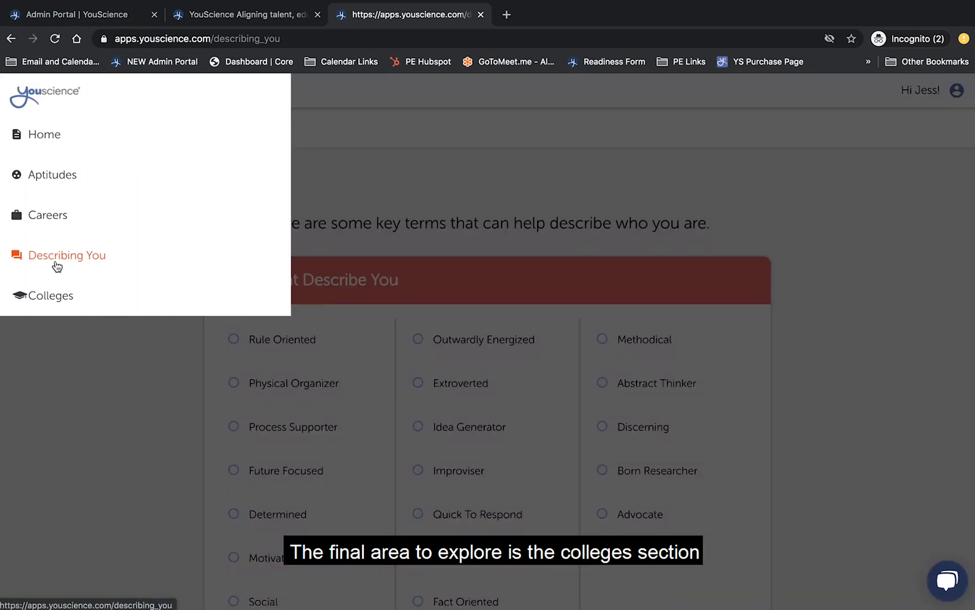
- Go to the Colleges section to explore in-state schools sorted by distance
click(49, 295)
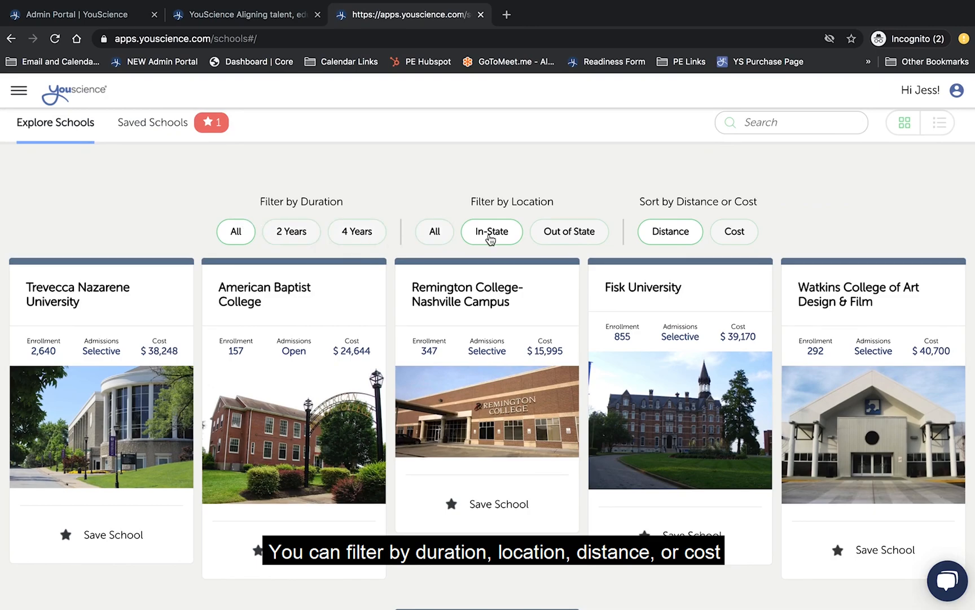
mouse_move(670, 242)
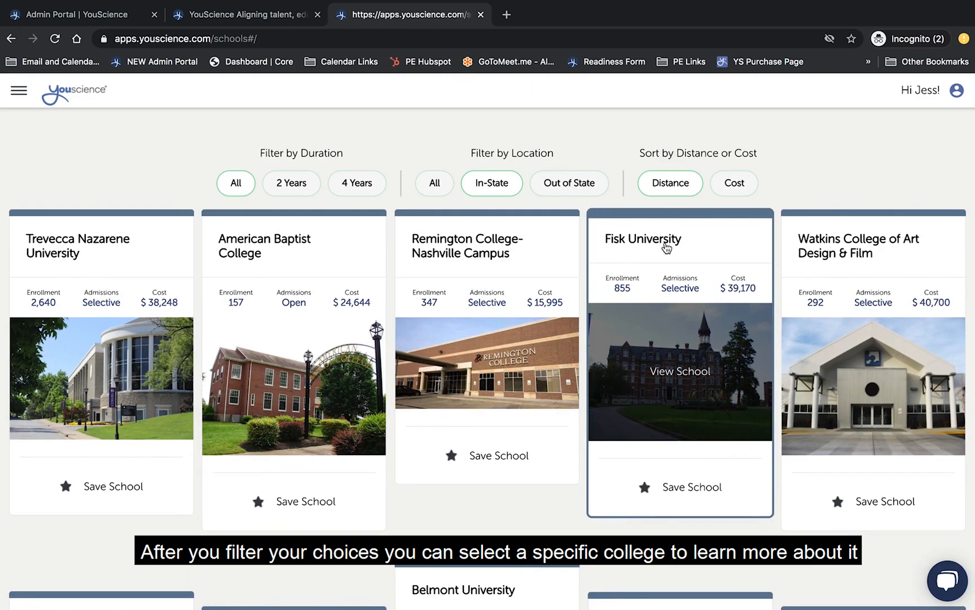
click(679, 372)
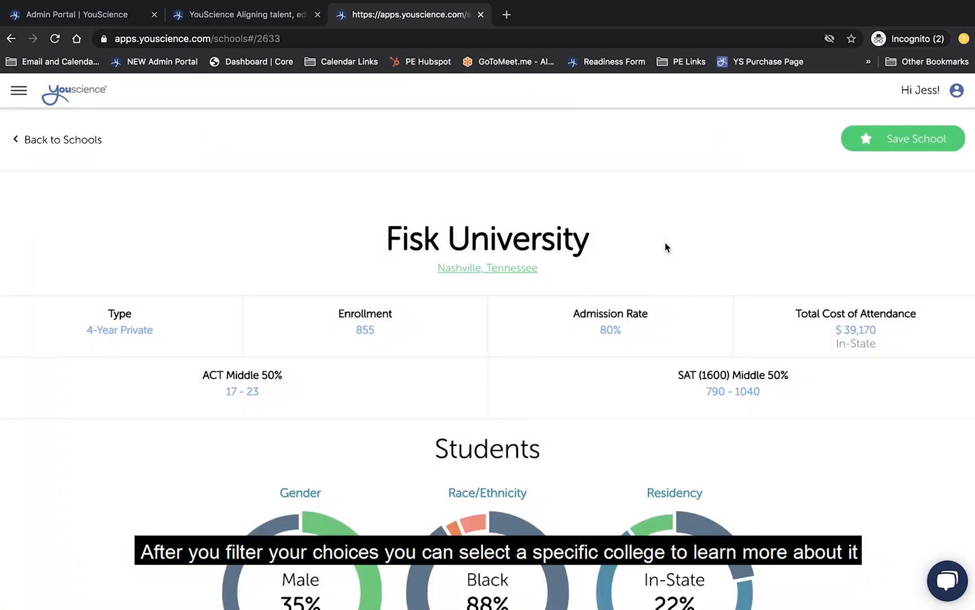
scroll(down, 3)
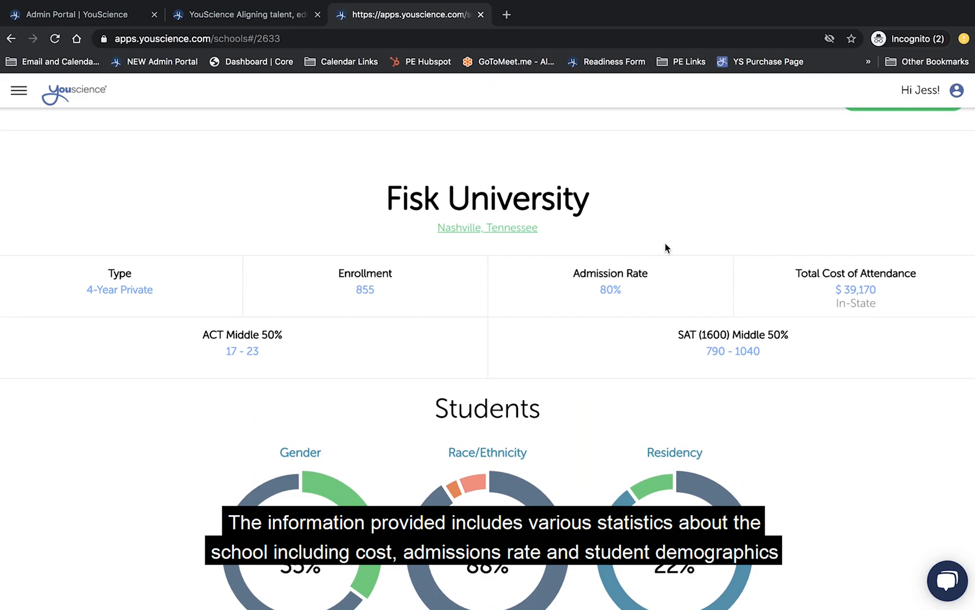
scroll(down, 3)
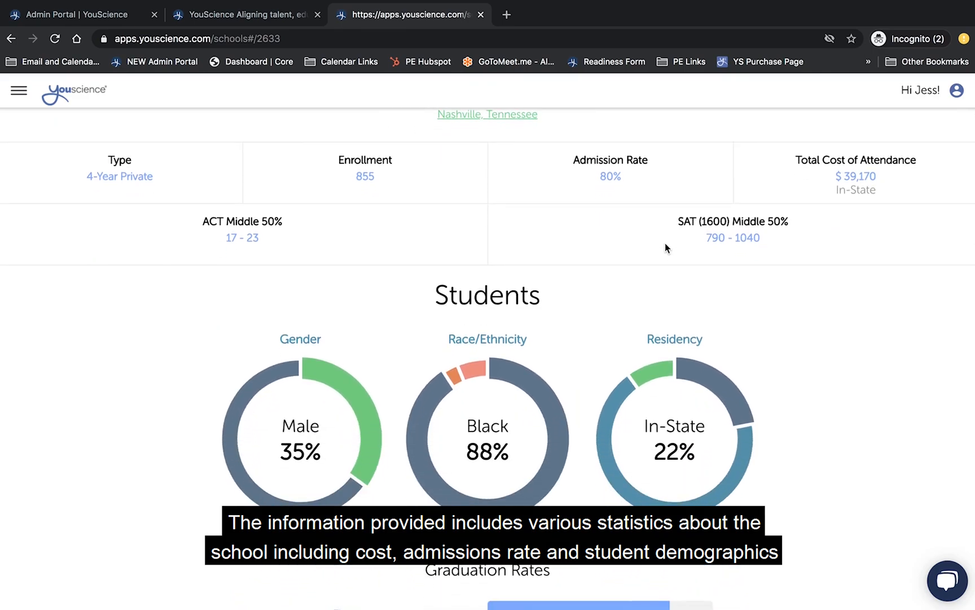
scroll(down, 3)
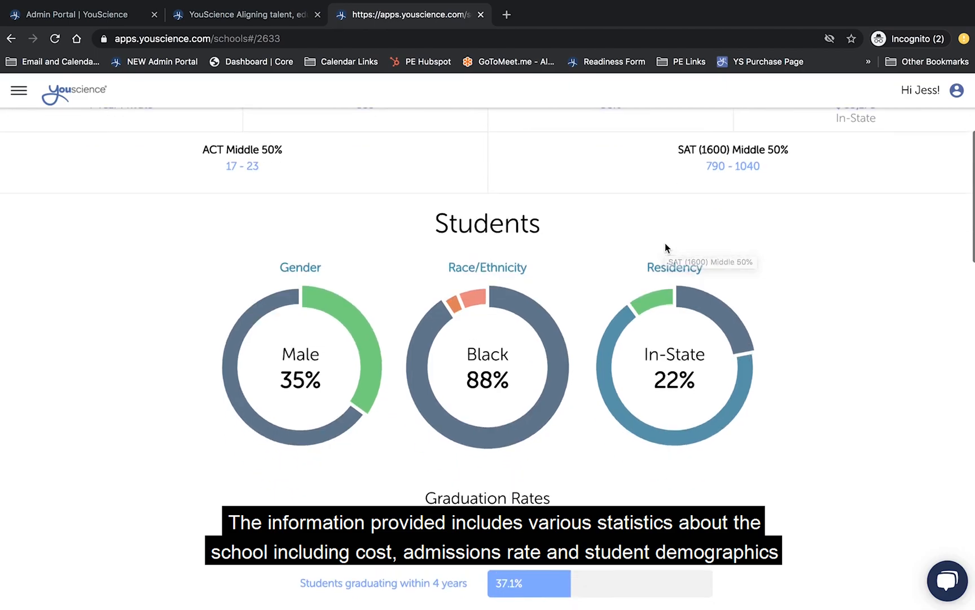
scroll(down, 3)
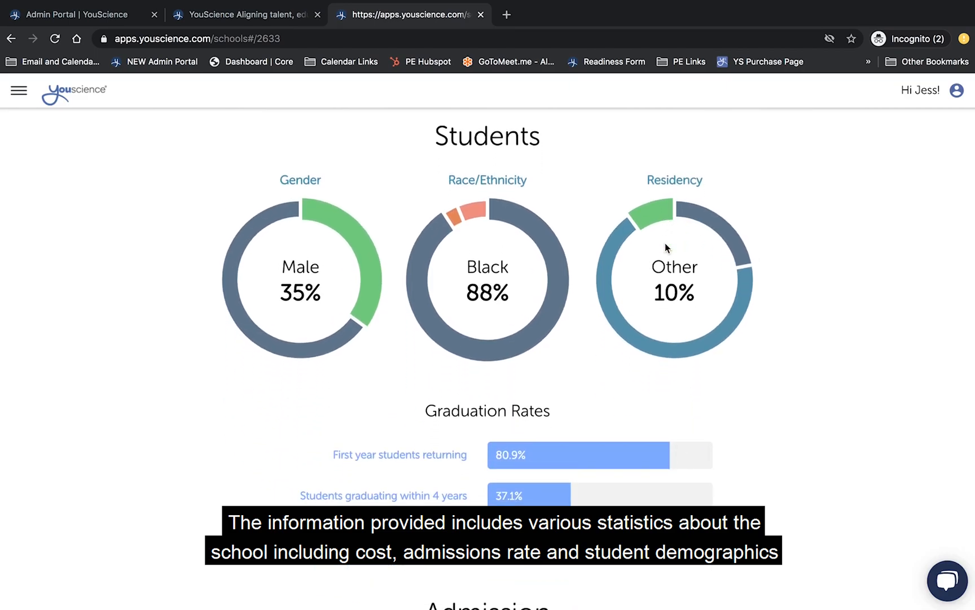
scroll(down, 3)
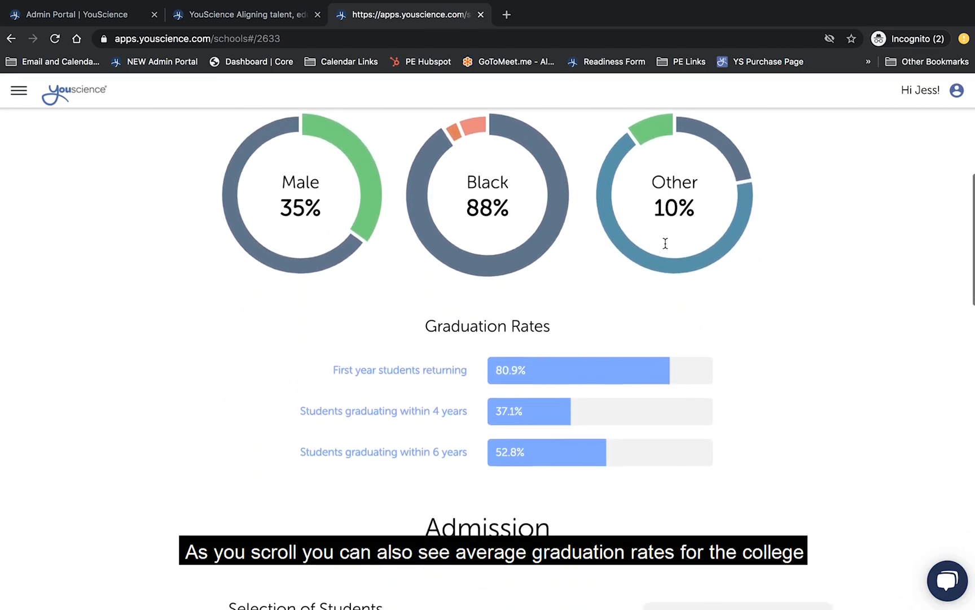
scroll(down, 3)
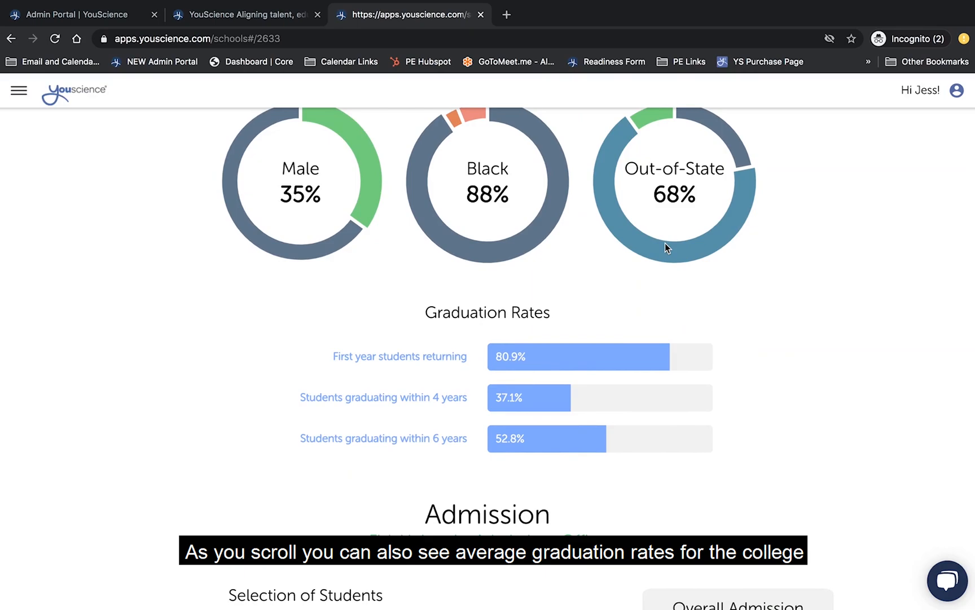
scroll(down, 3)
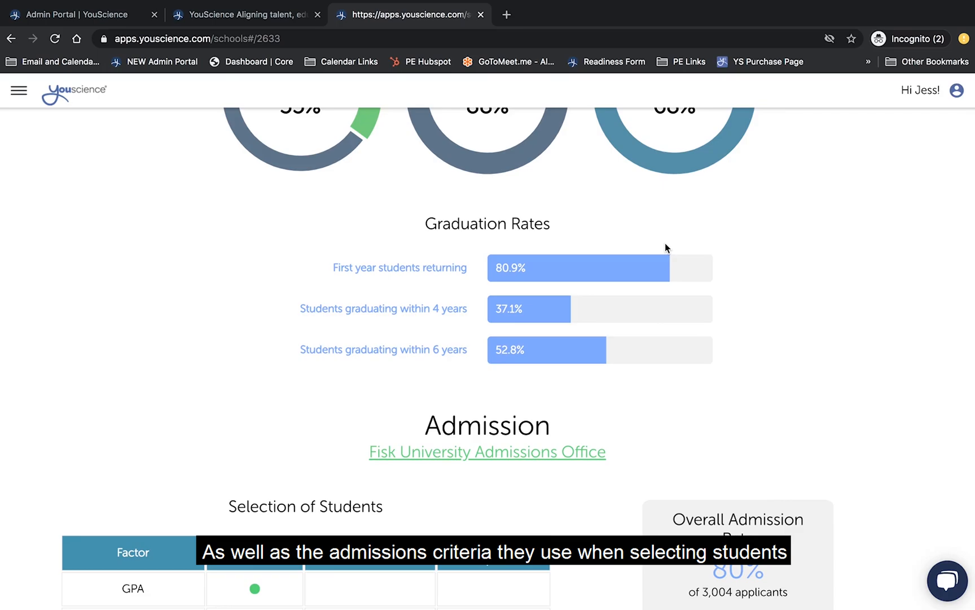
scroll(down, 3)
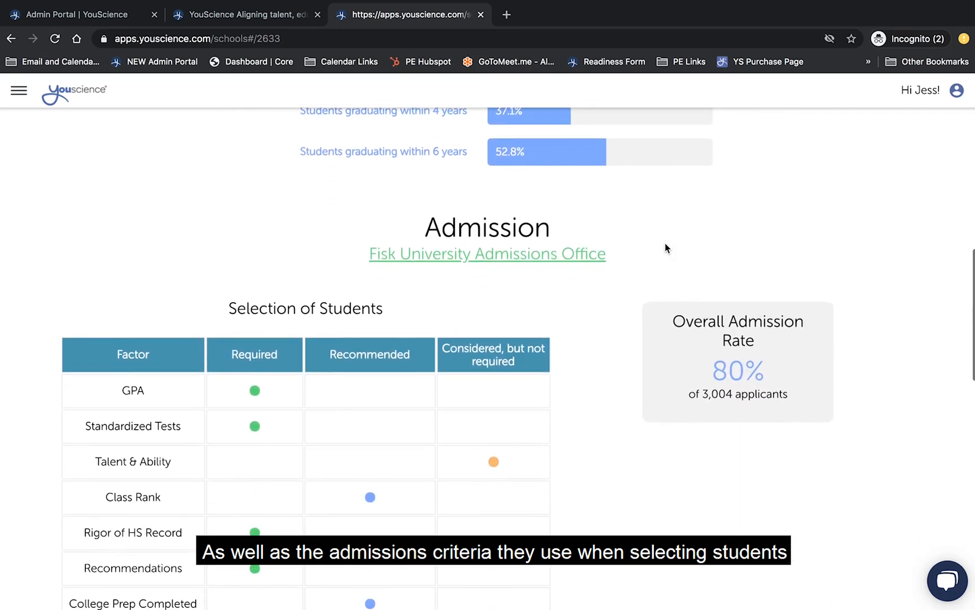
scroll(down, 3)
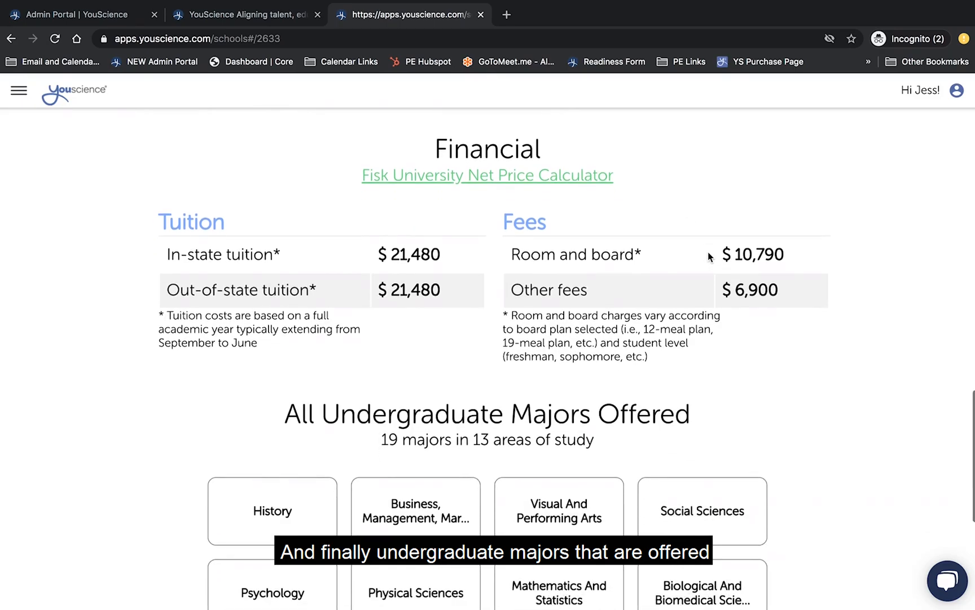
- Review Fisk's tuition, fees and 19 undergraduate majors, then save the school
scroll(down, 3)
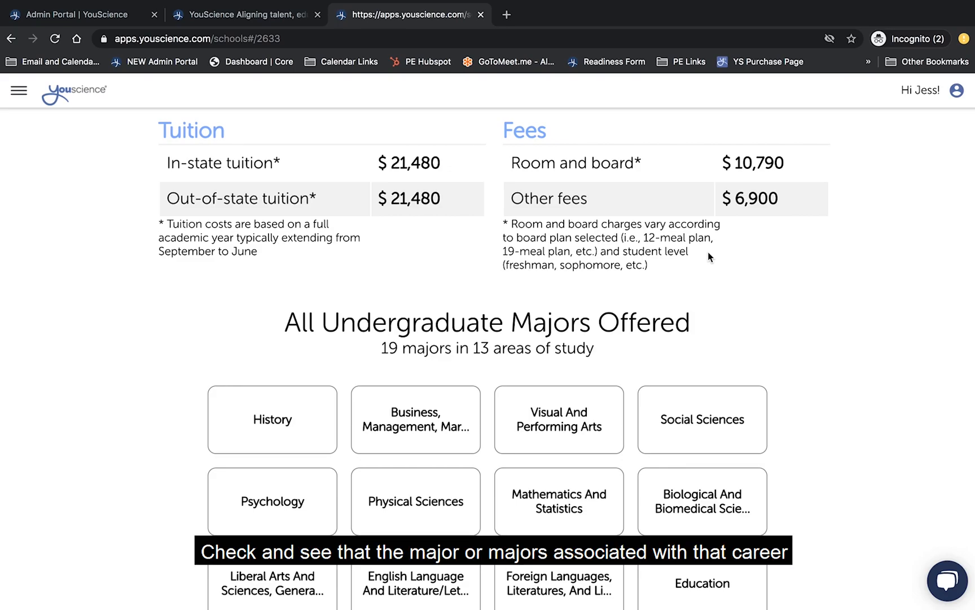
scroll(down, 3)
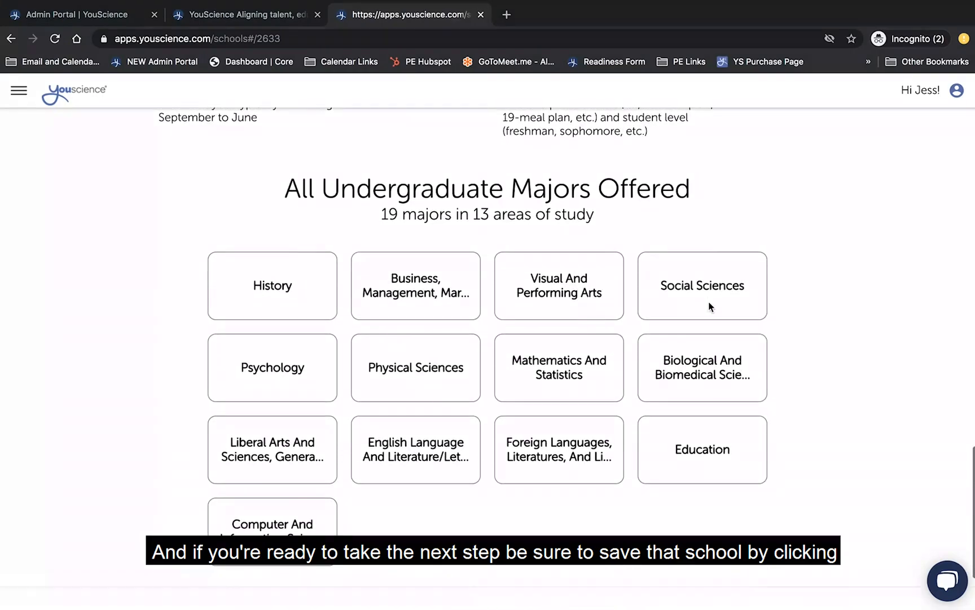
scroll(down, 3)
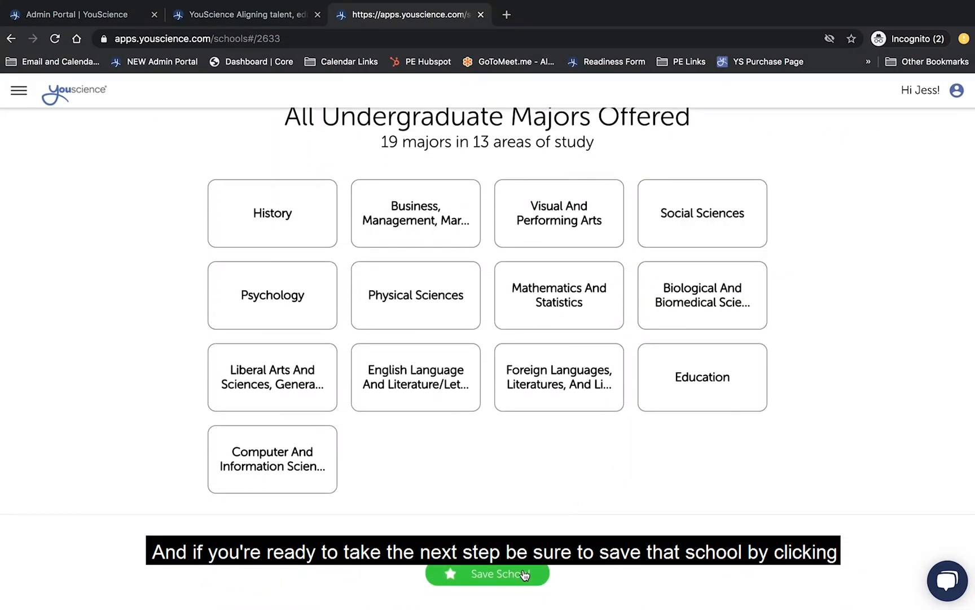
click(487, 573)
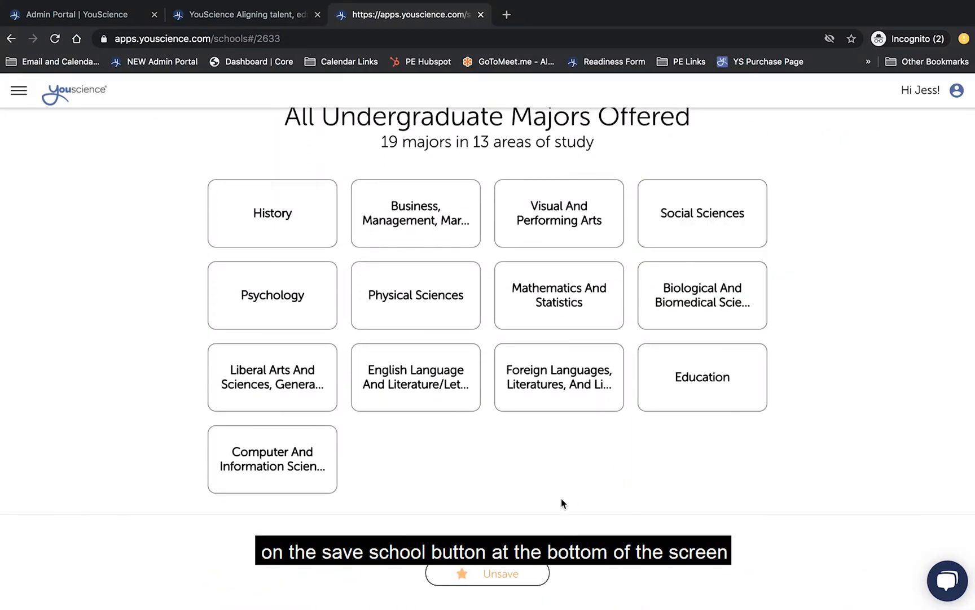